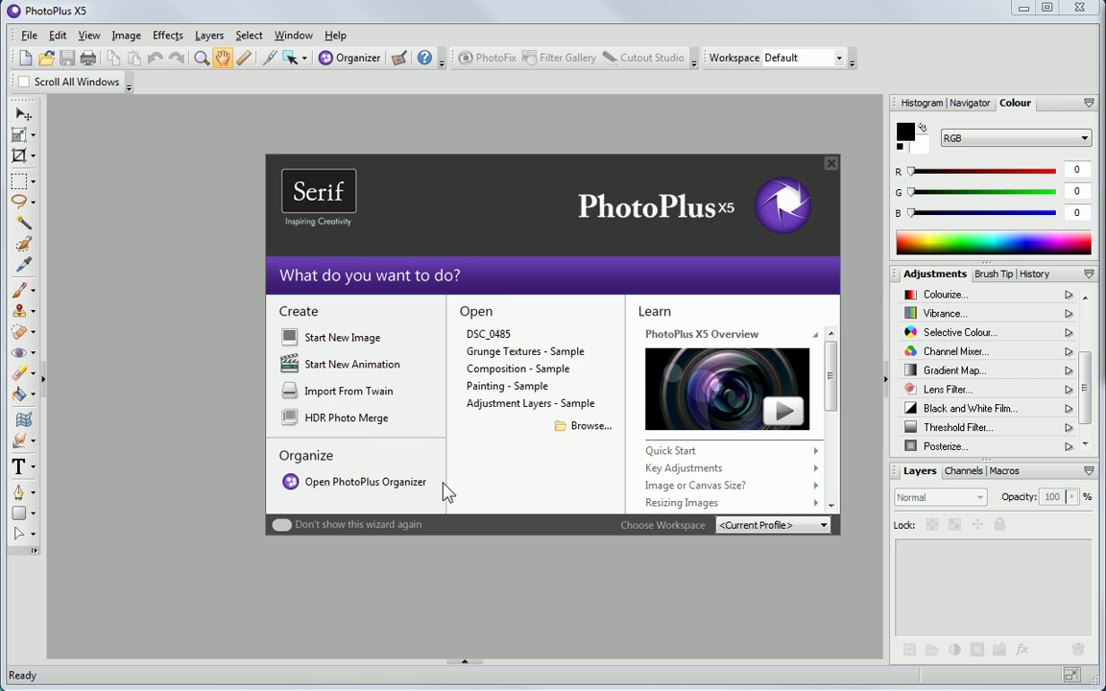
mouse_move(418, 491)
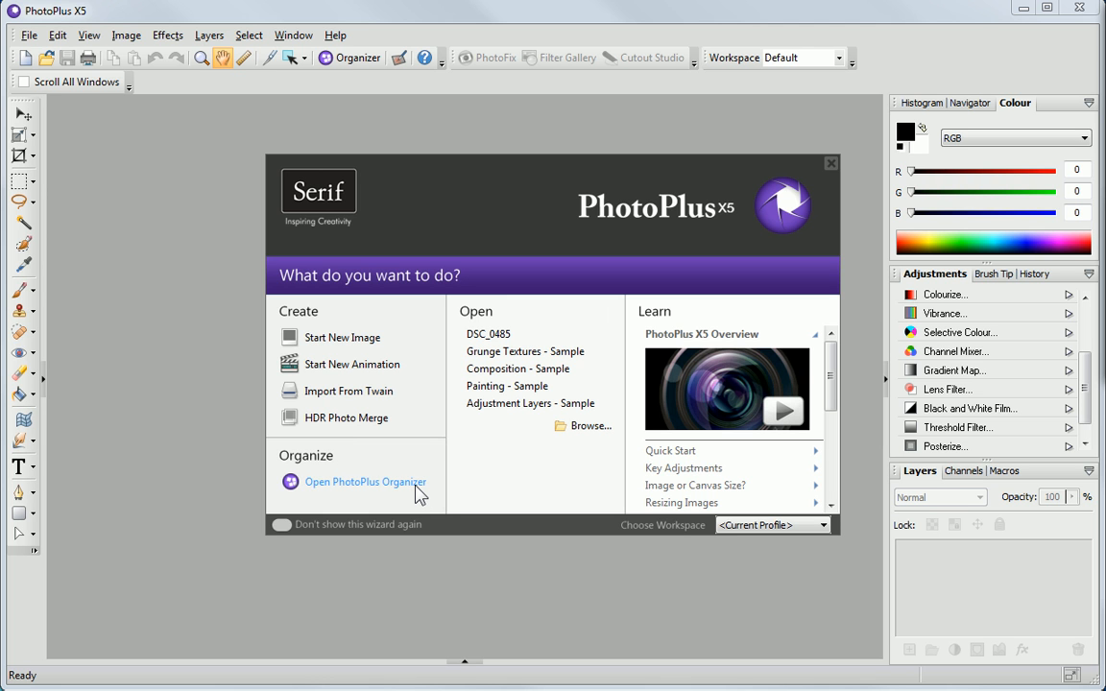
Launch PhotoPlus Organizer from the Organize section of the X5 startup wizard.
click(364, 481)
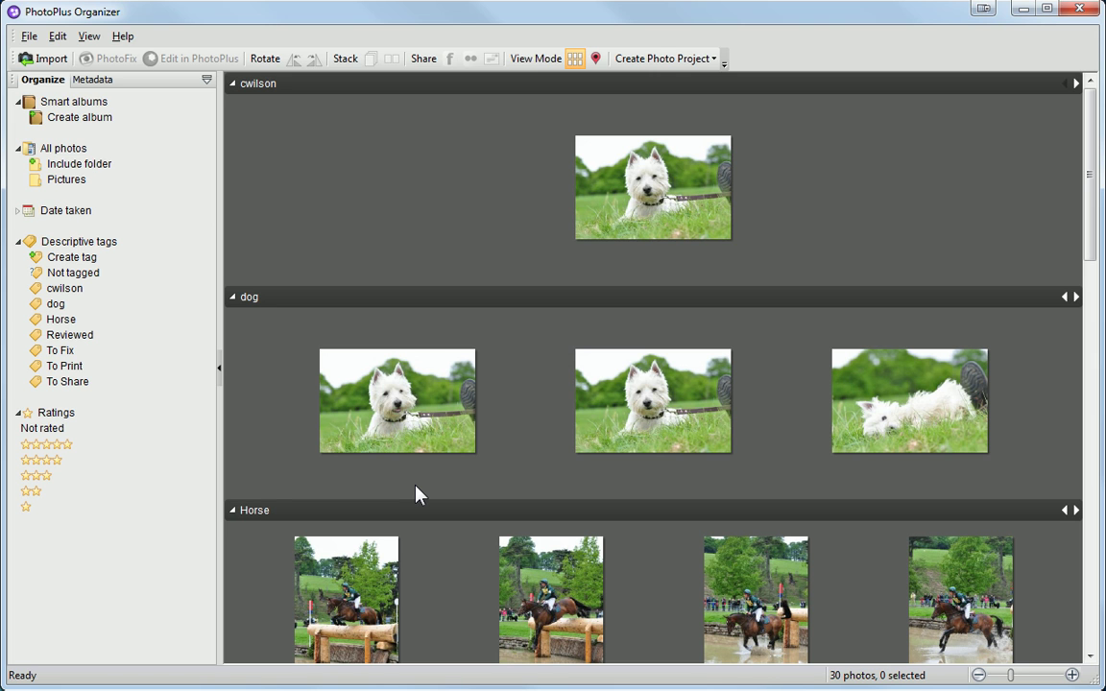
mouse_move(1090, 234)
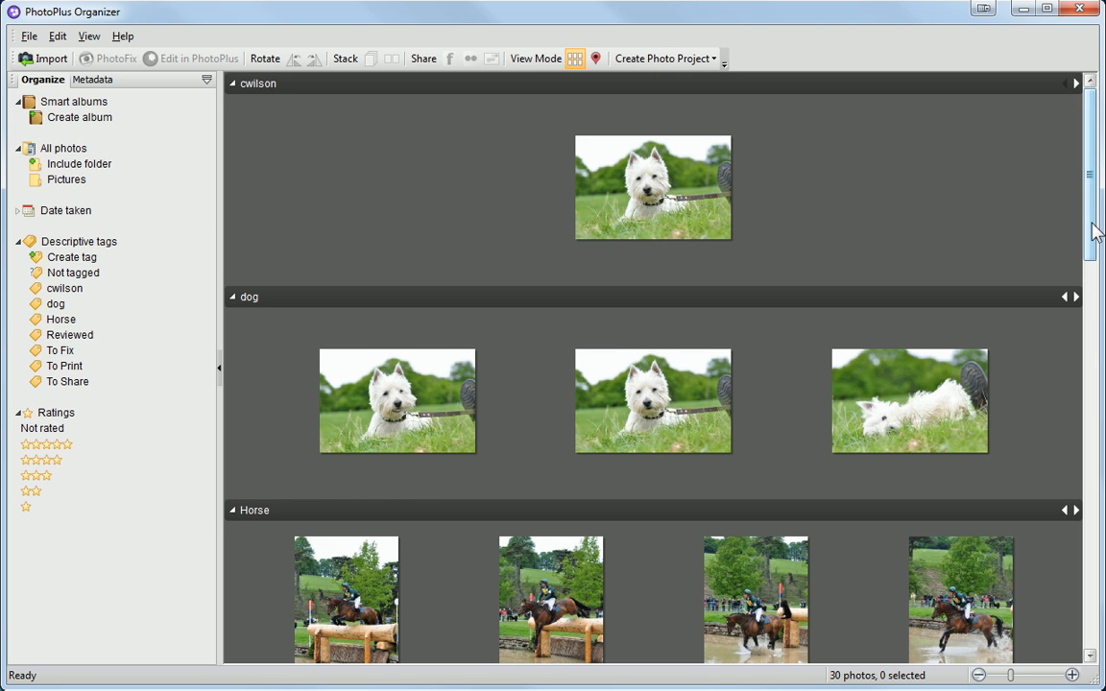
Browse down the horse photos and pick the portrait of a lone rider on open grass.
scroll(down, 3)
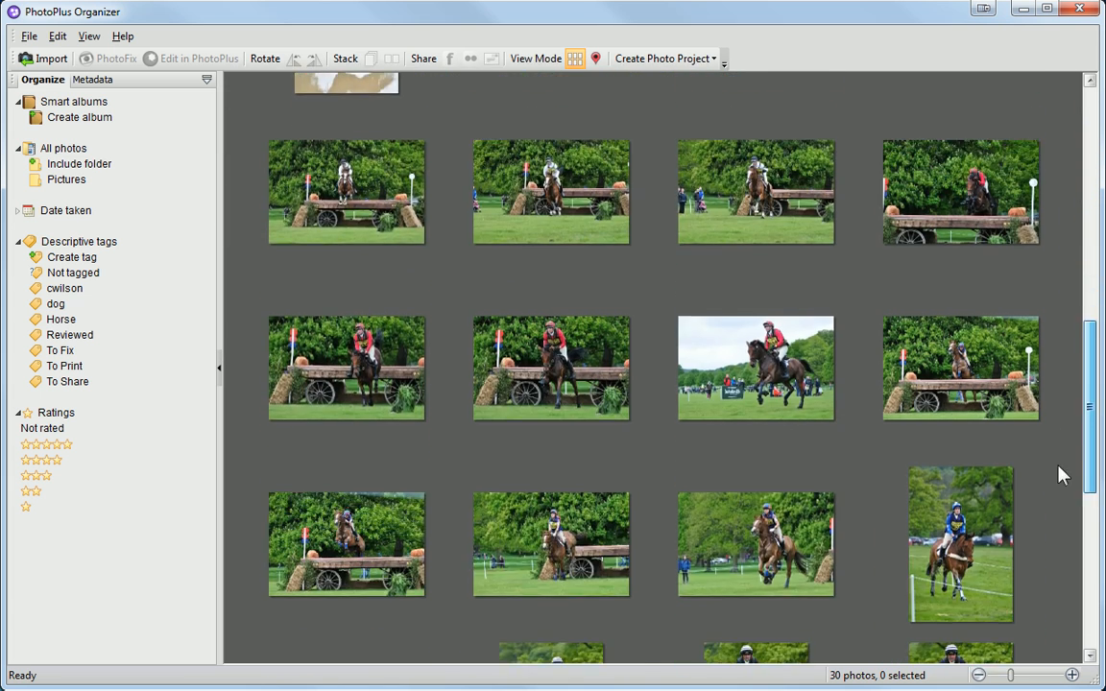
scroll(down, 3)
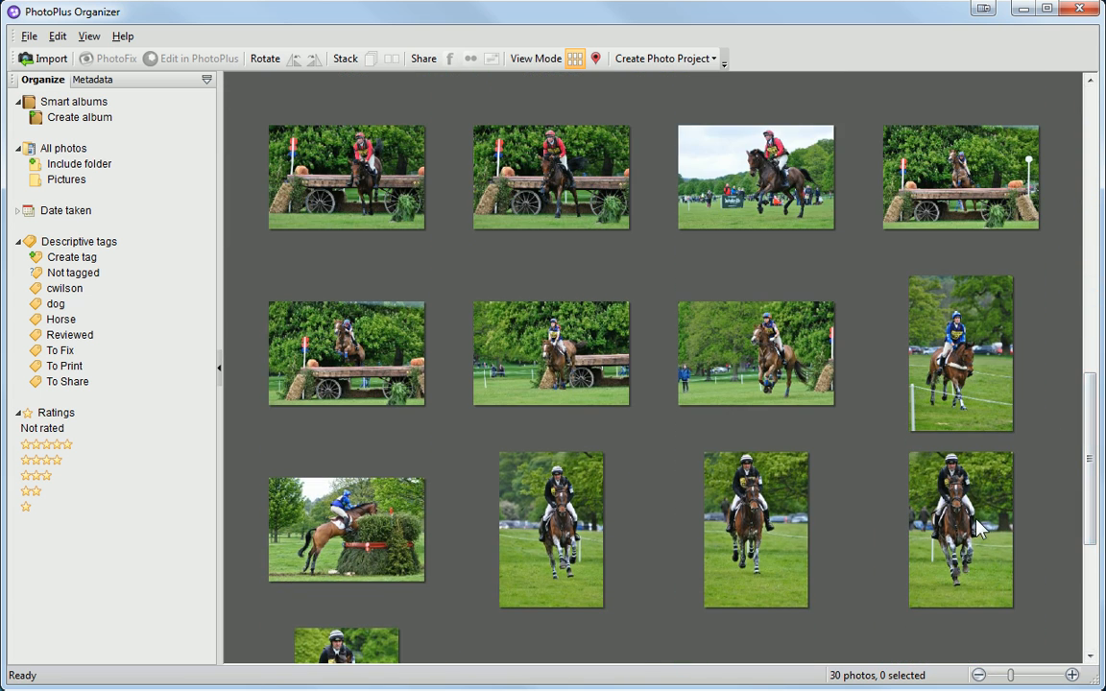
mouse_move(533, 547)
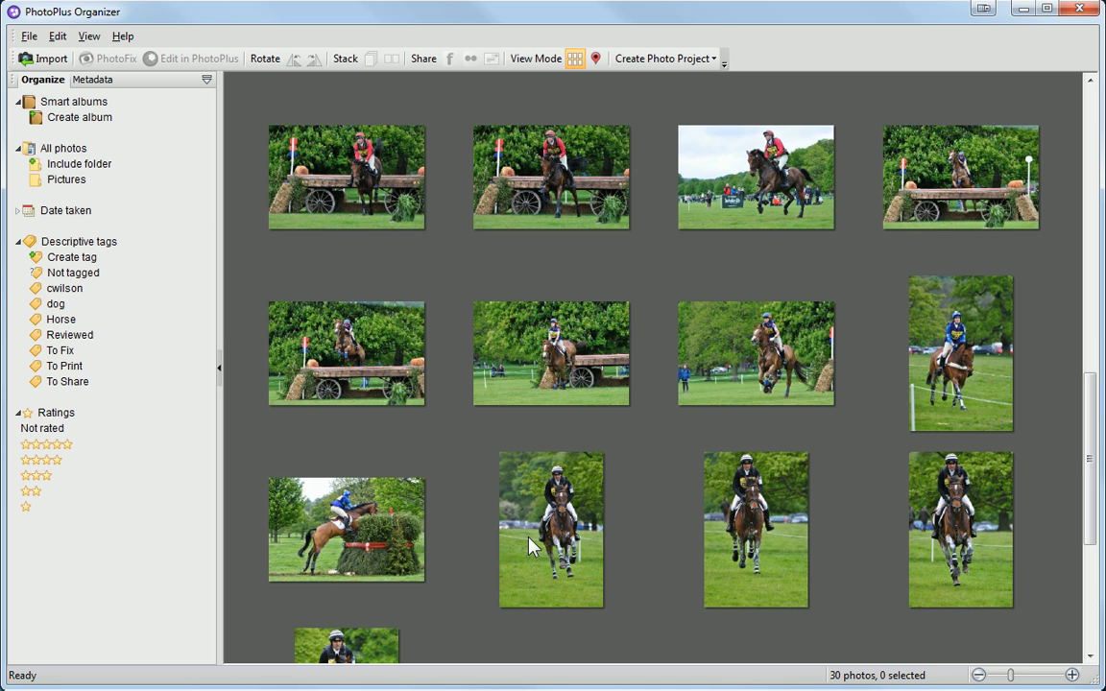
mouse_move(765, 549)
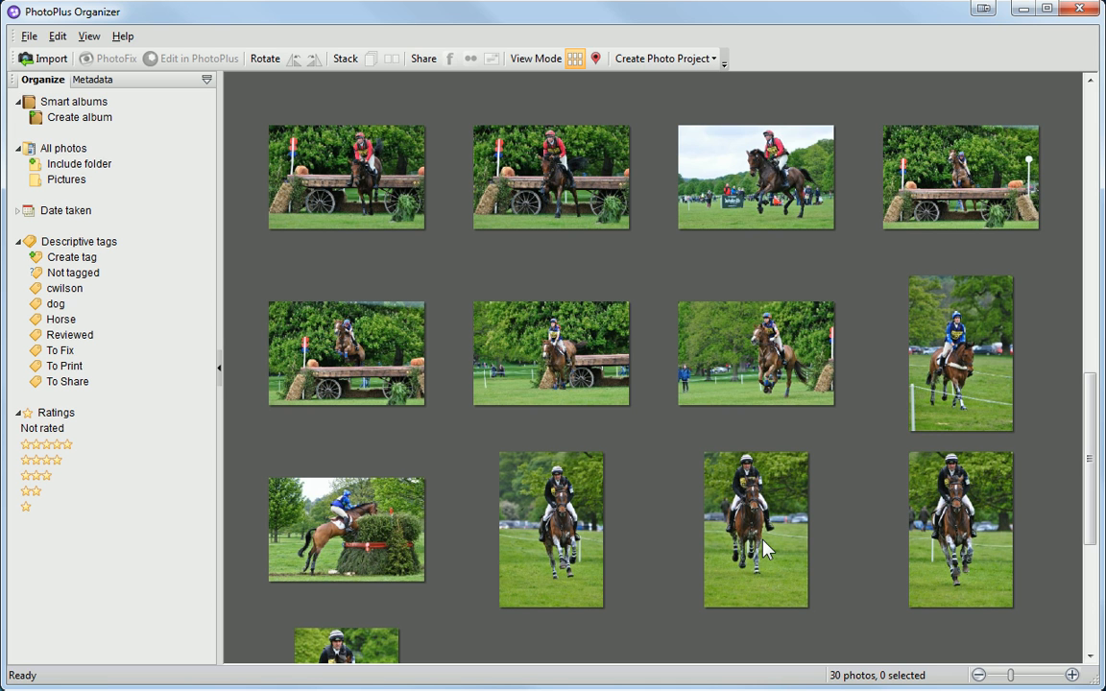
double_click(757, 530)
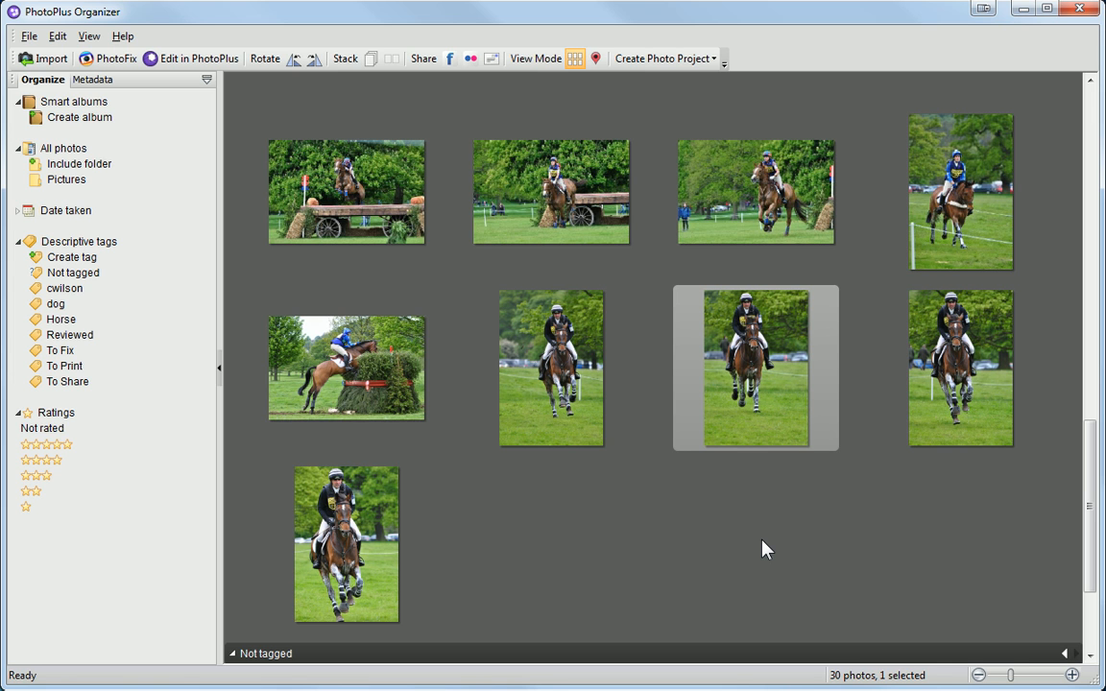
mouse_move(254, 460)
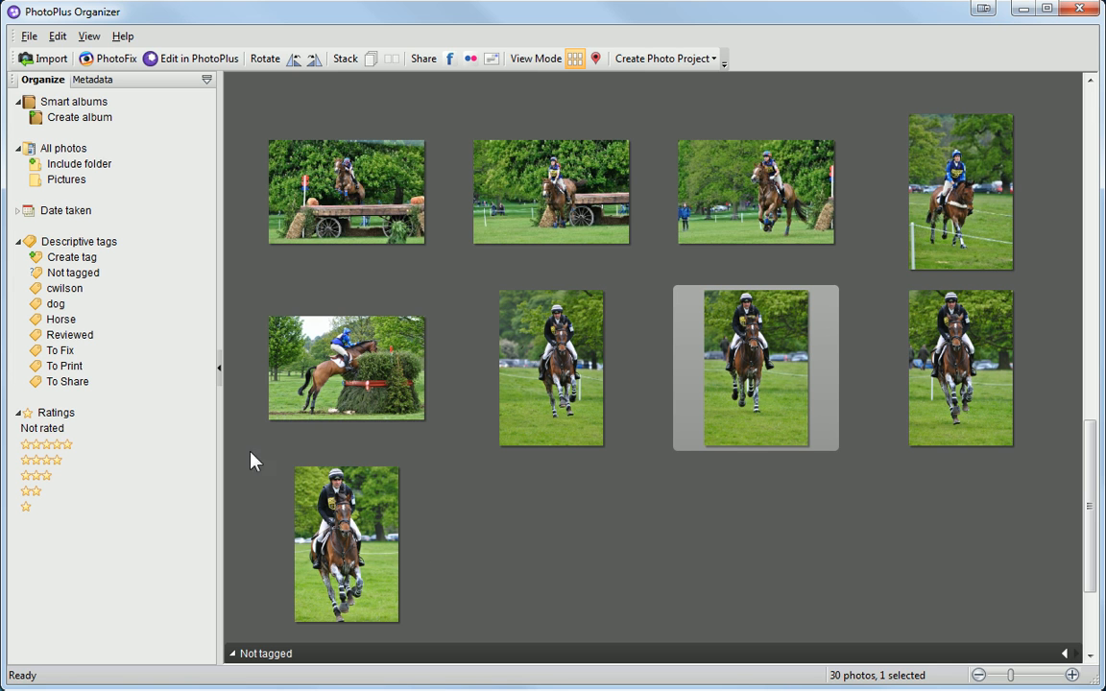
Enter the caption 'Chatsworth Horse Trials' in the photo's metadata, then return to the tags list.
click(89, 80)
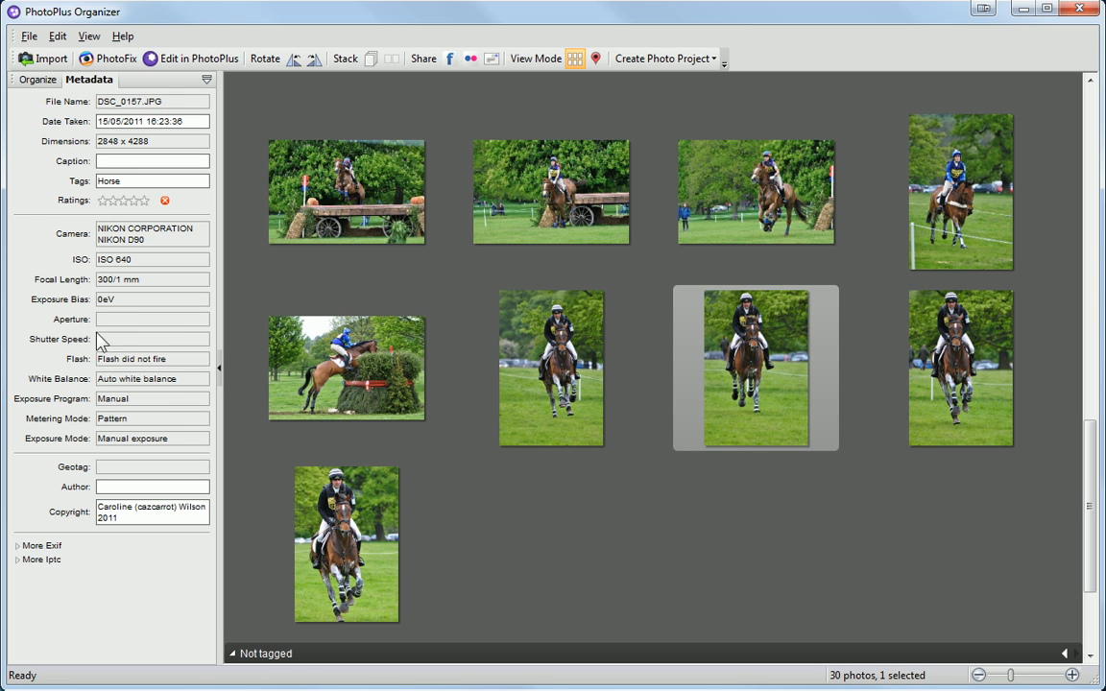
mouse_move(171, 449)
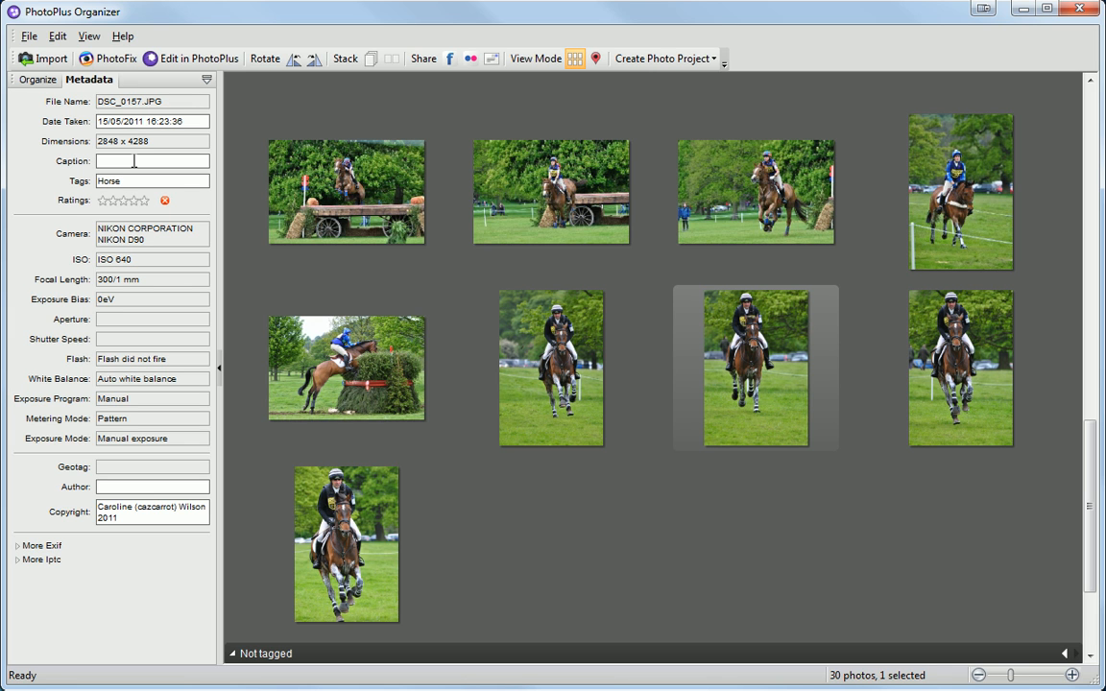
text(Cha)
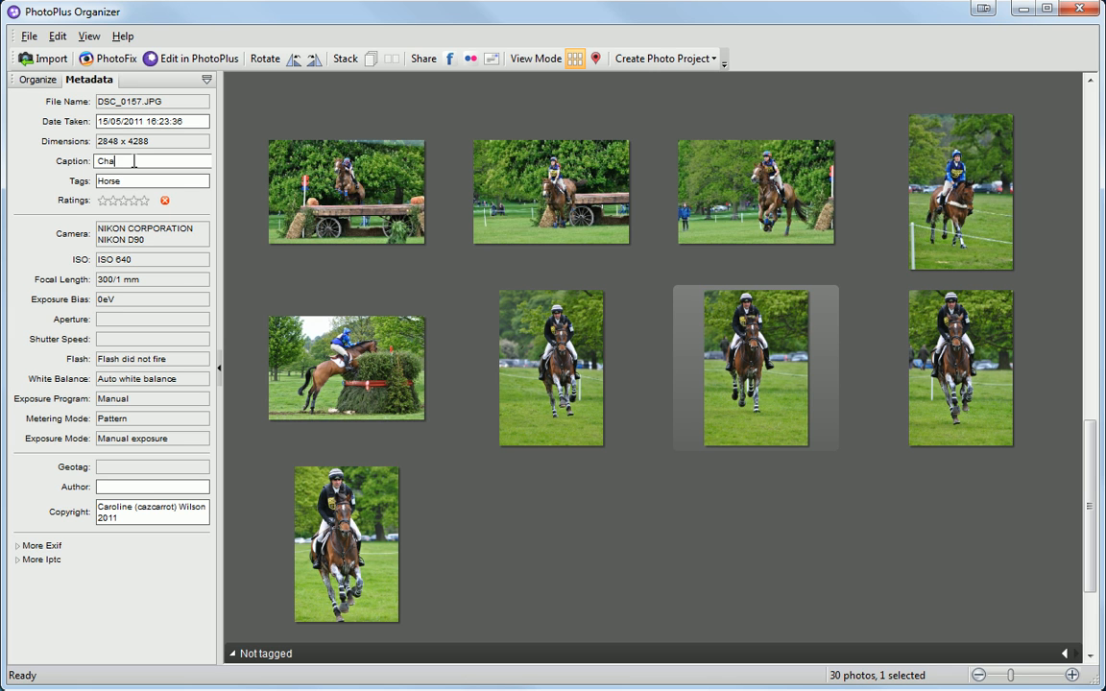
text(tswo)
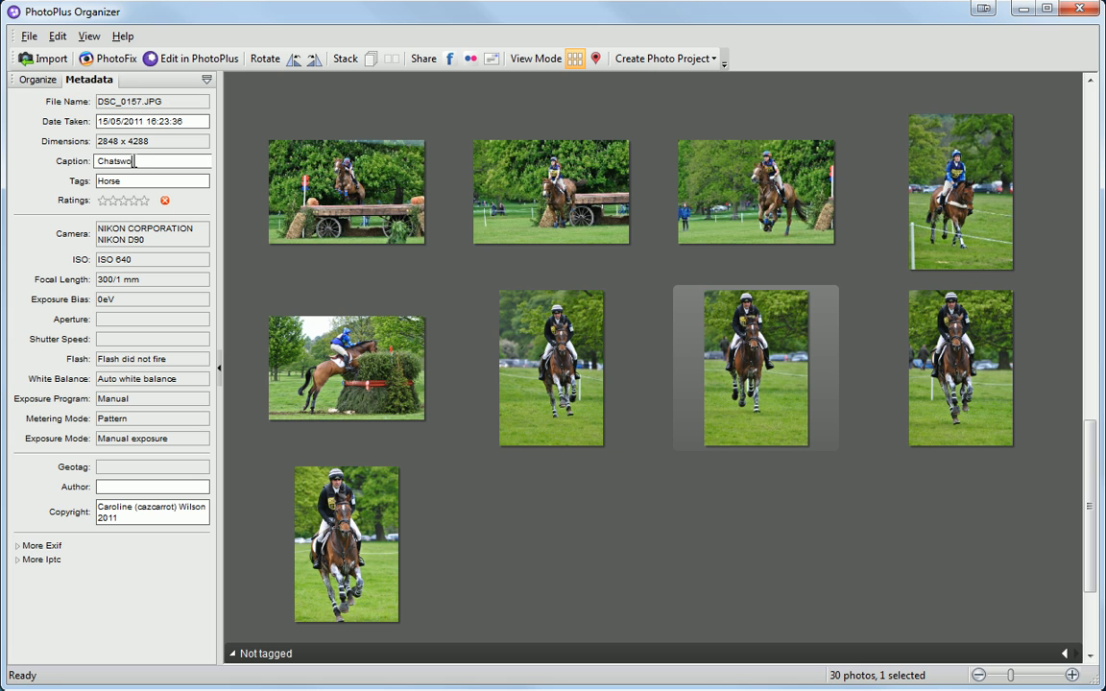
text(rth Horse)
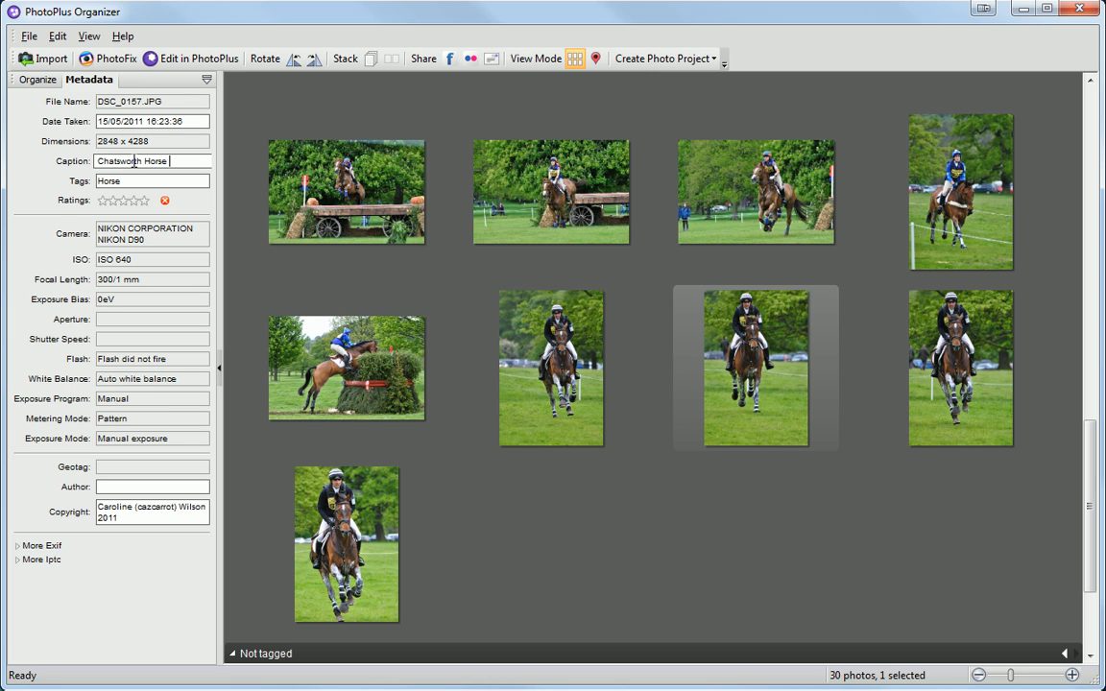
text(Trials)
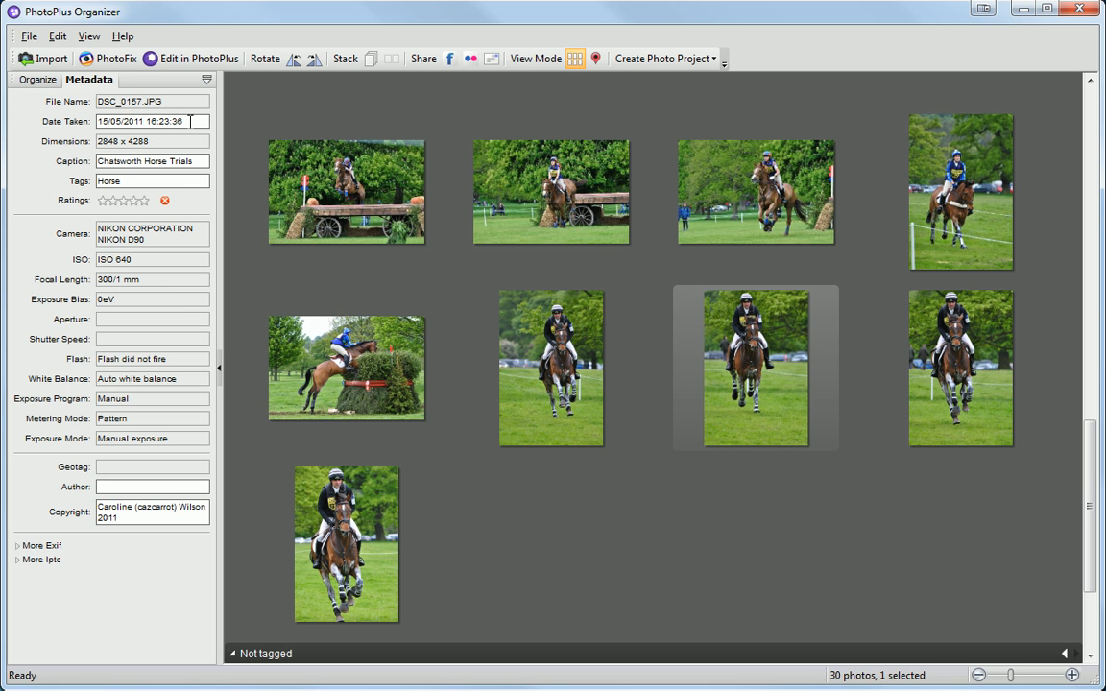
click(142, 121)
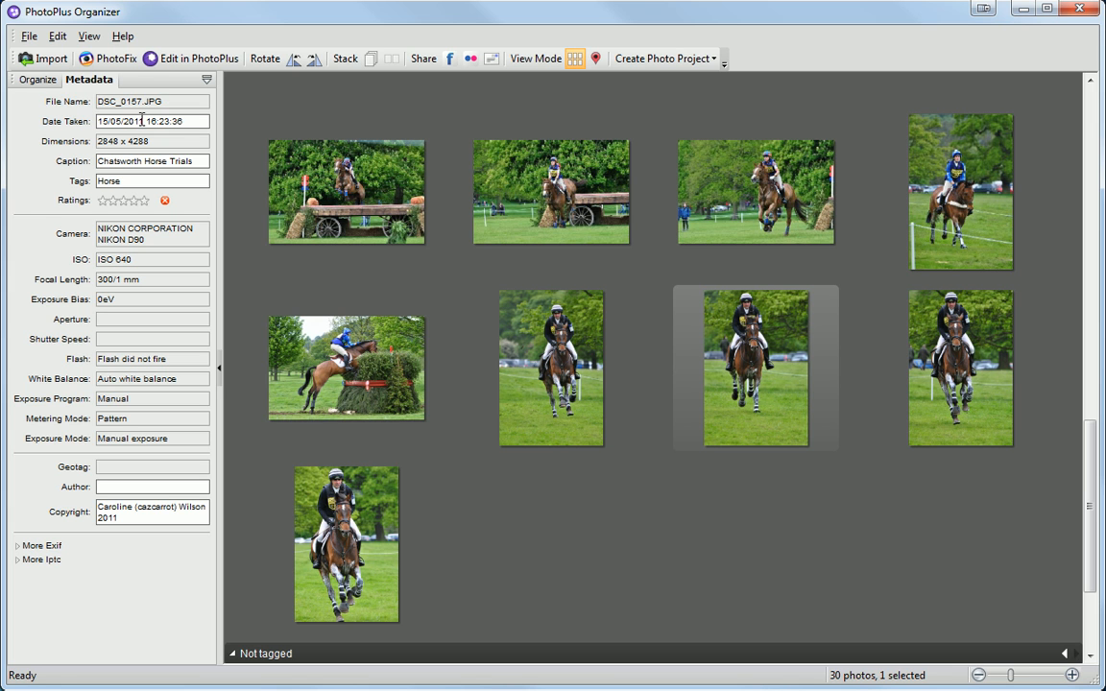
click(42, 79)
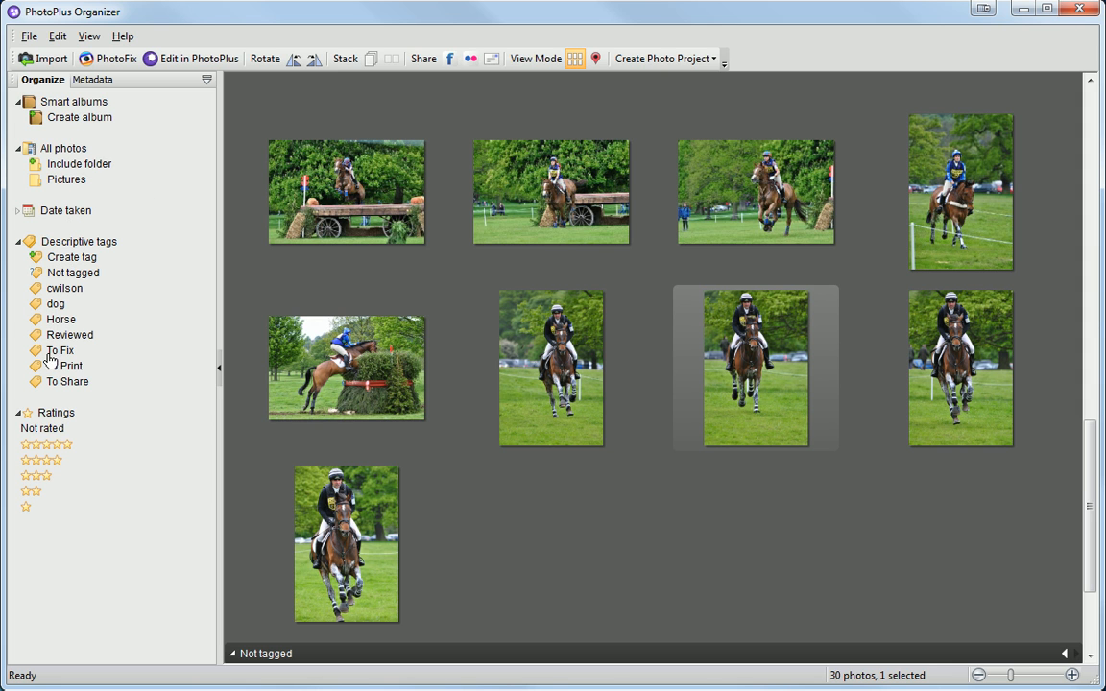
mouse_move(115, 429)
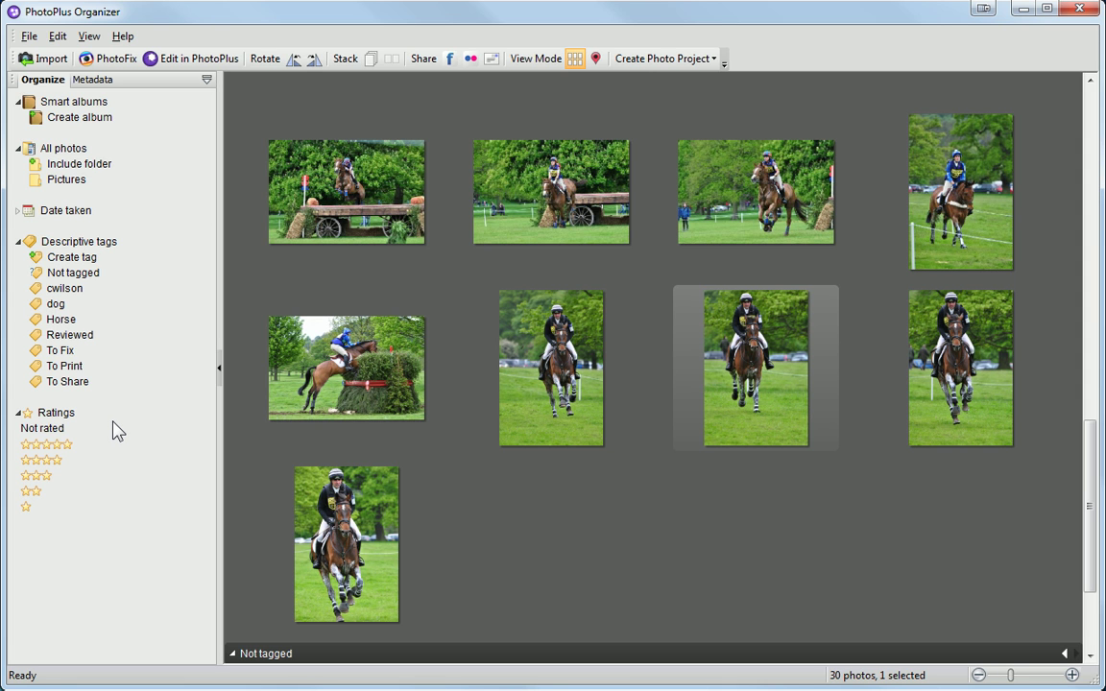
mouse_move(62, 466)
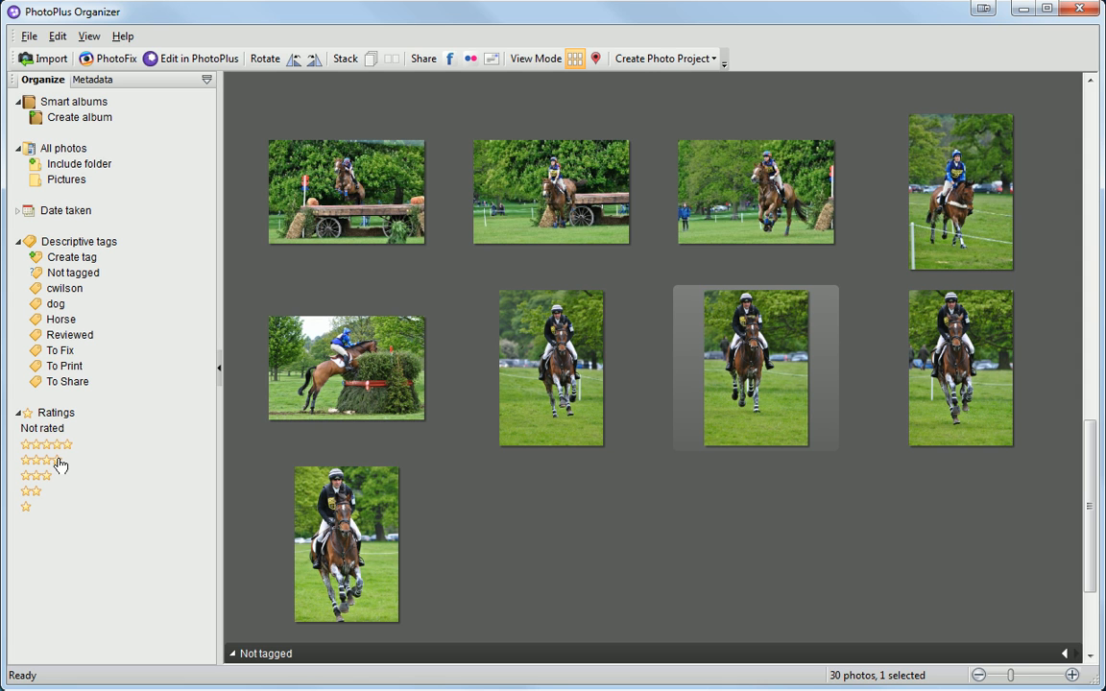
Filter to the four-star photos, then to only the Not rated photos (29 shown).
click(43, 461)
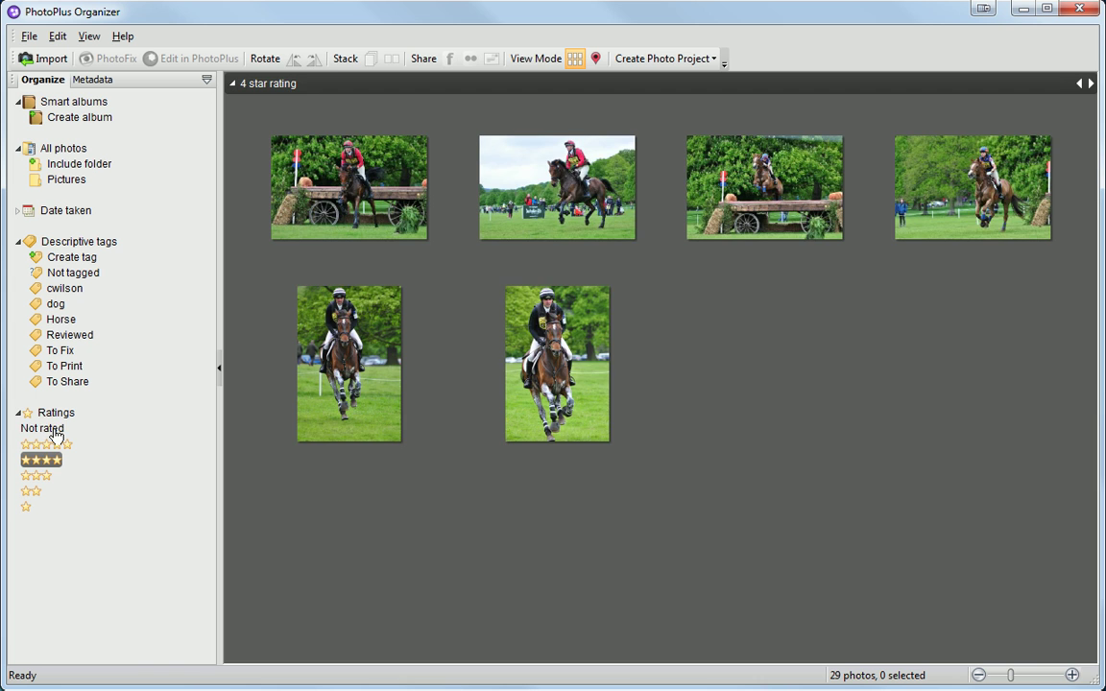
click(43, 428)
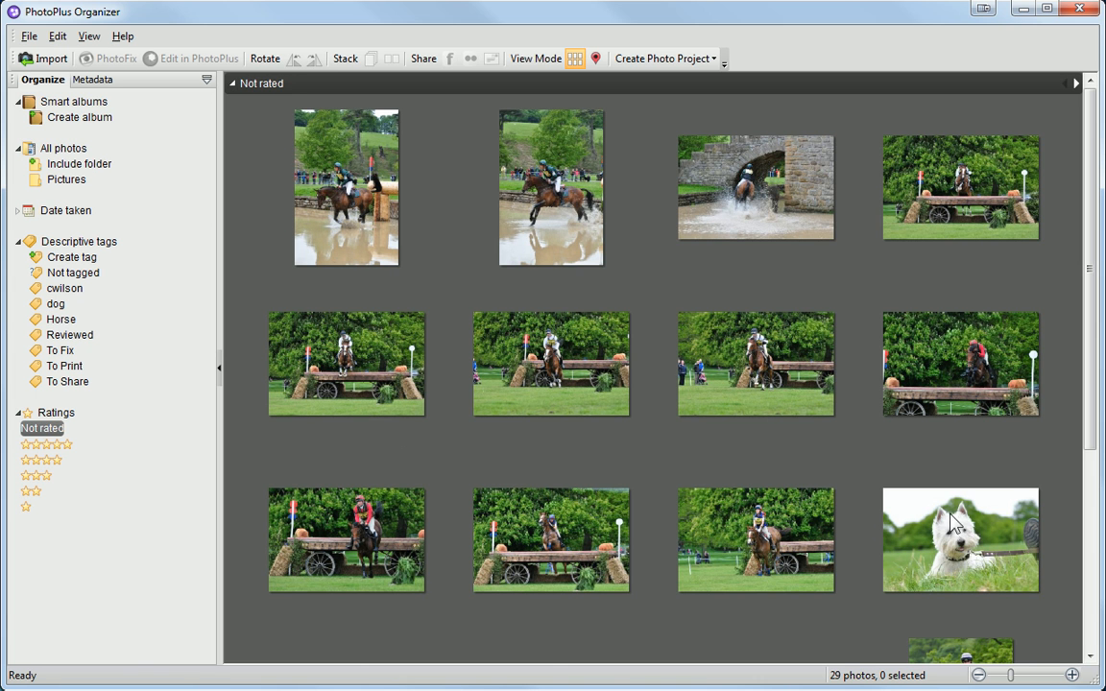
Select the white terrier close-ups together among the unrated photos (2 selected).
scroll(down, 3)
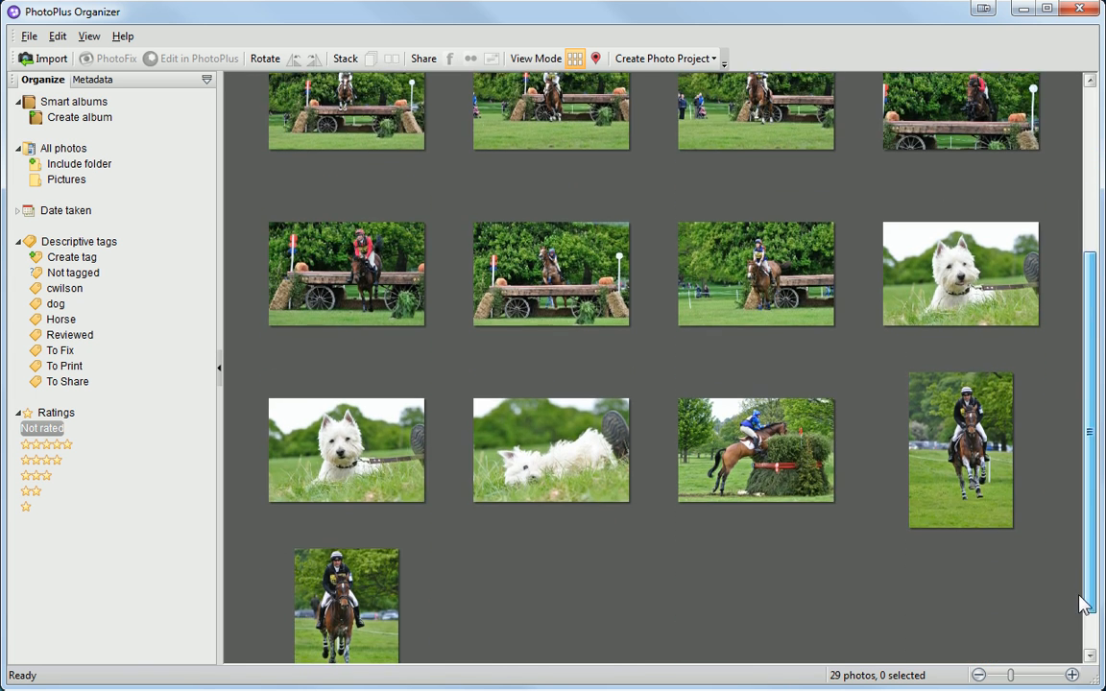
scroll(down, 3)
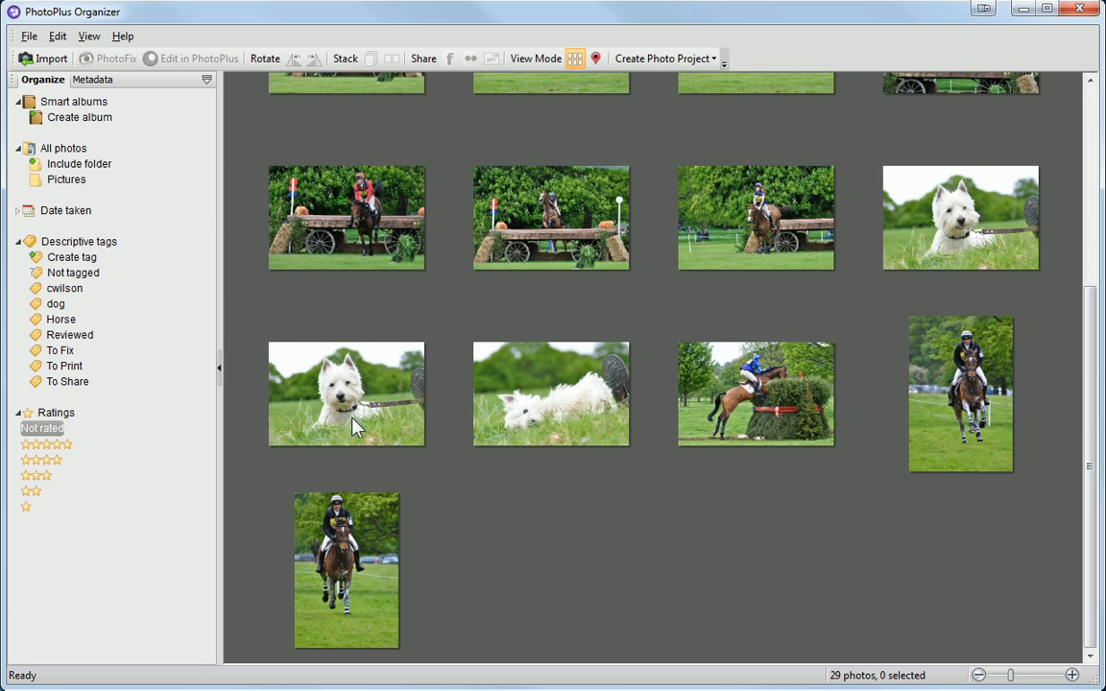
click(346, 393)
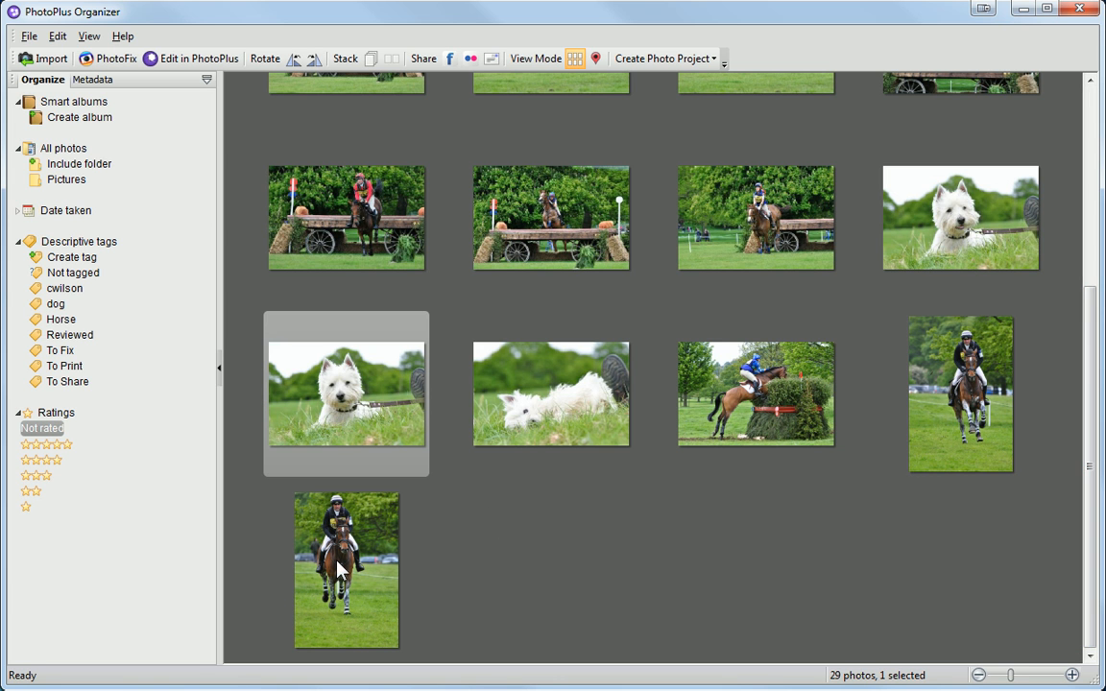
click(960, 217)
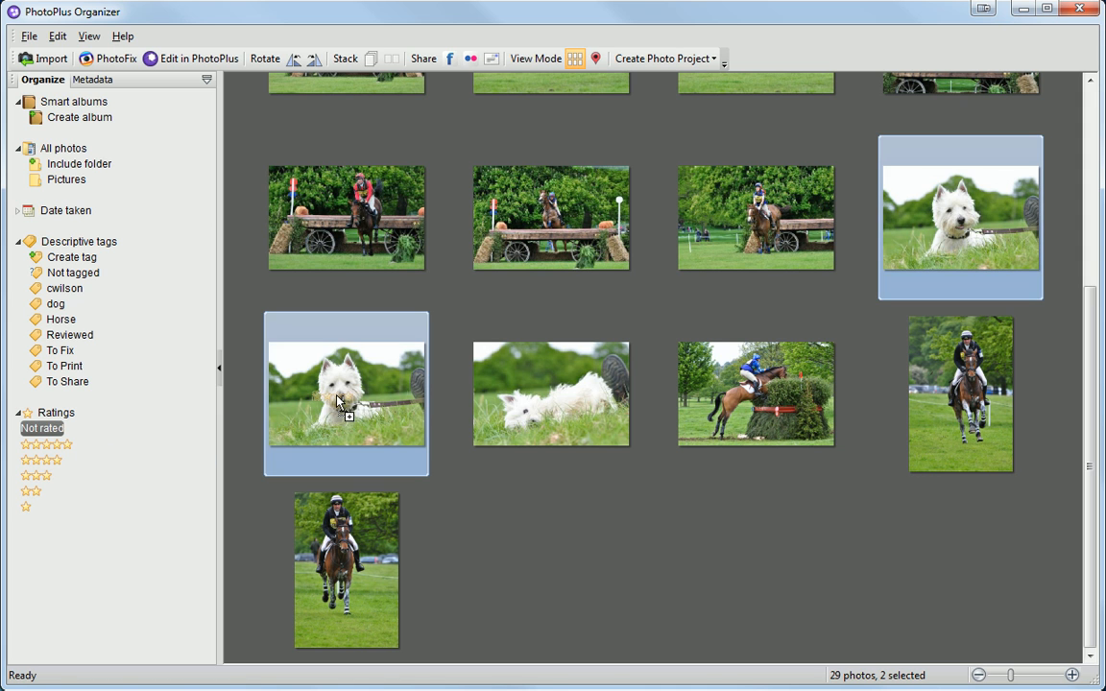
click(345, 393)
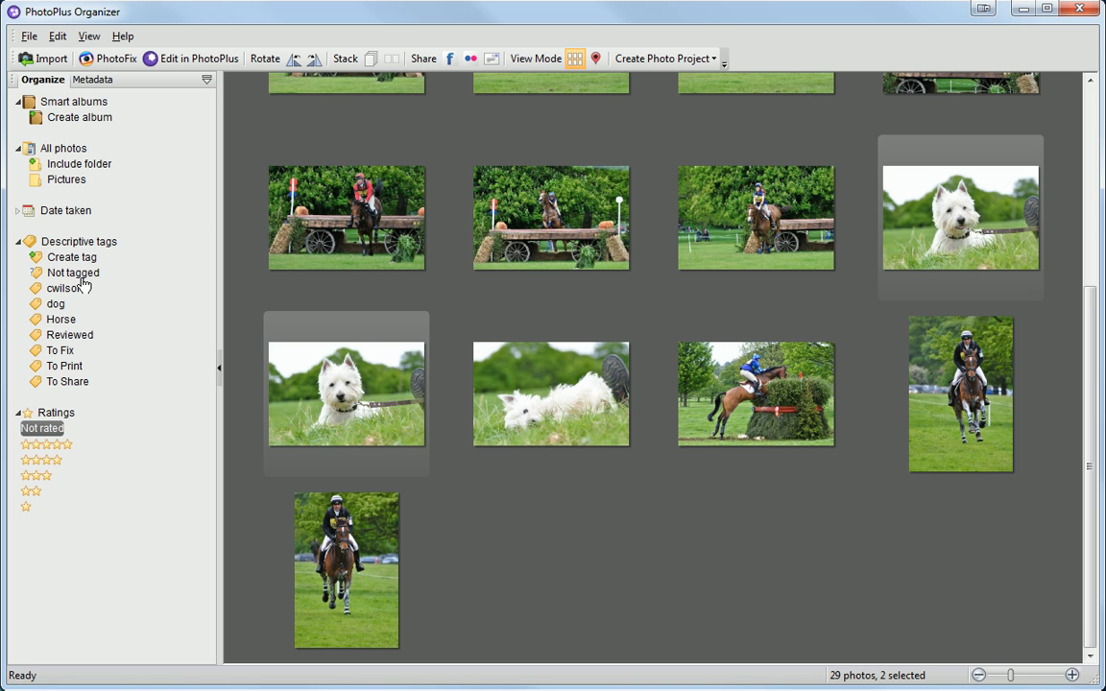
Filter to Not tagged photos and begin a new descriptive tag named ozy.
click(73, 273)
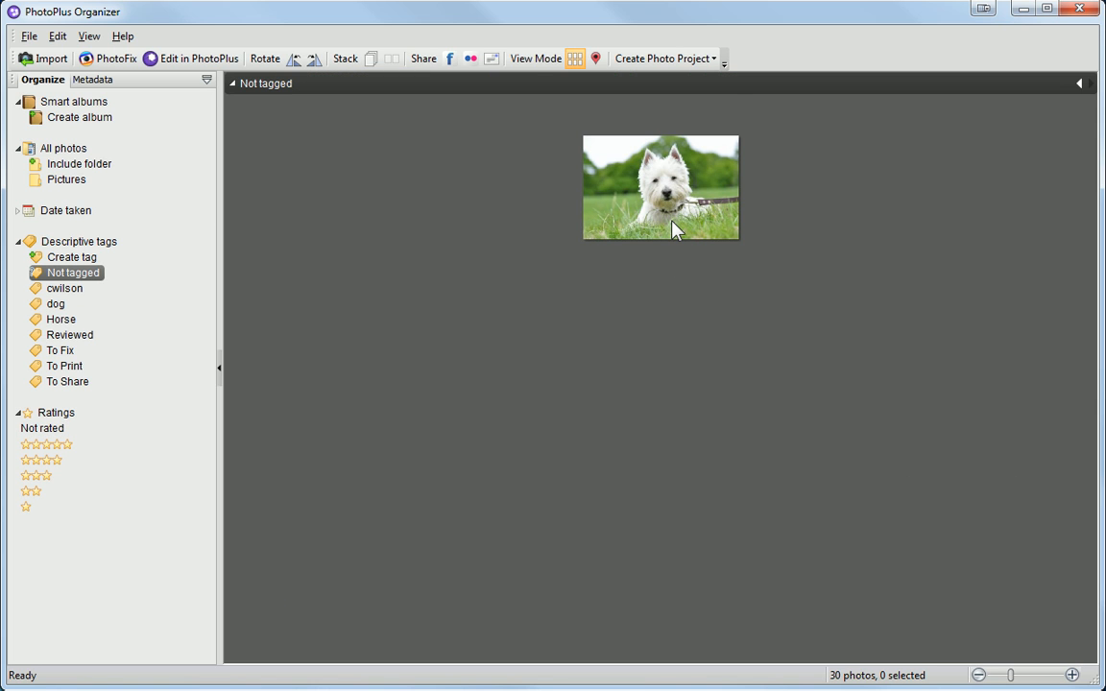
click(72, 258)
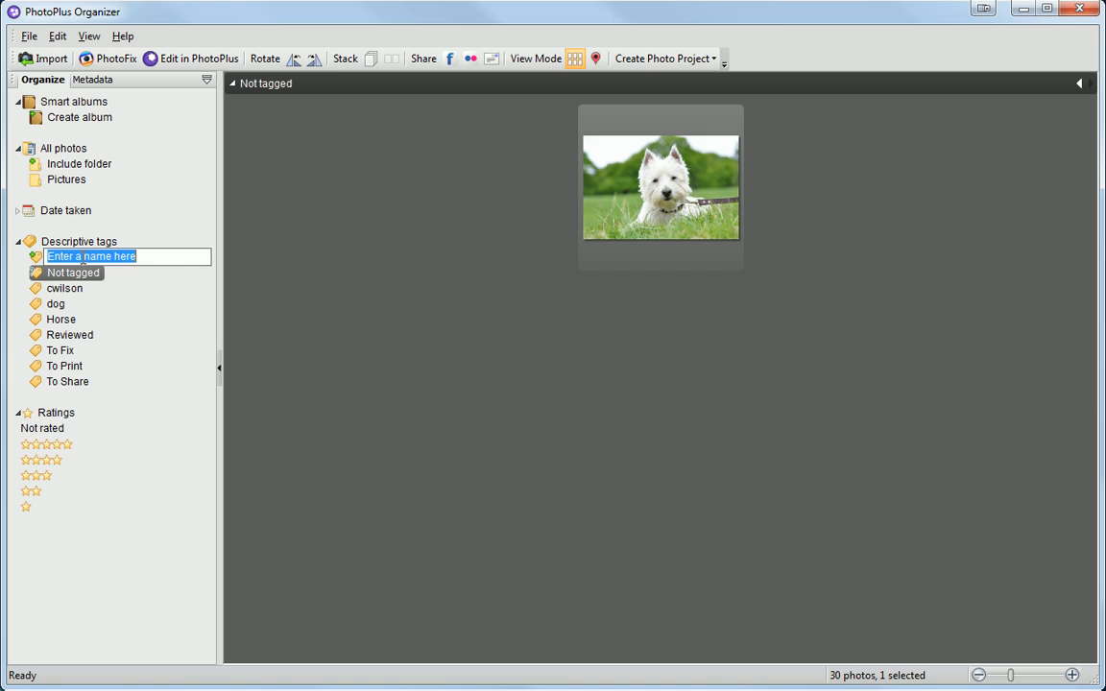
mouse_move(184, 265)
text(ozzy)
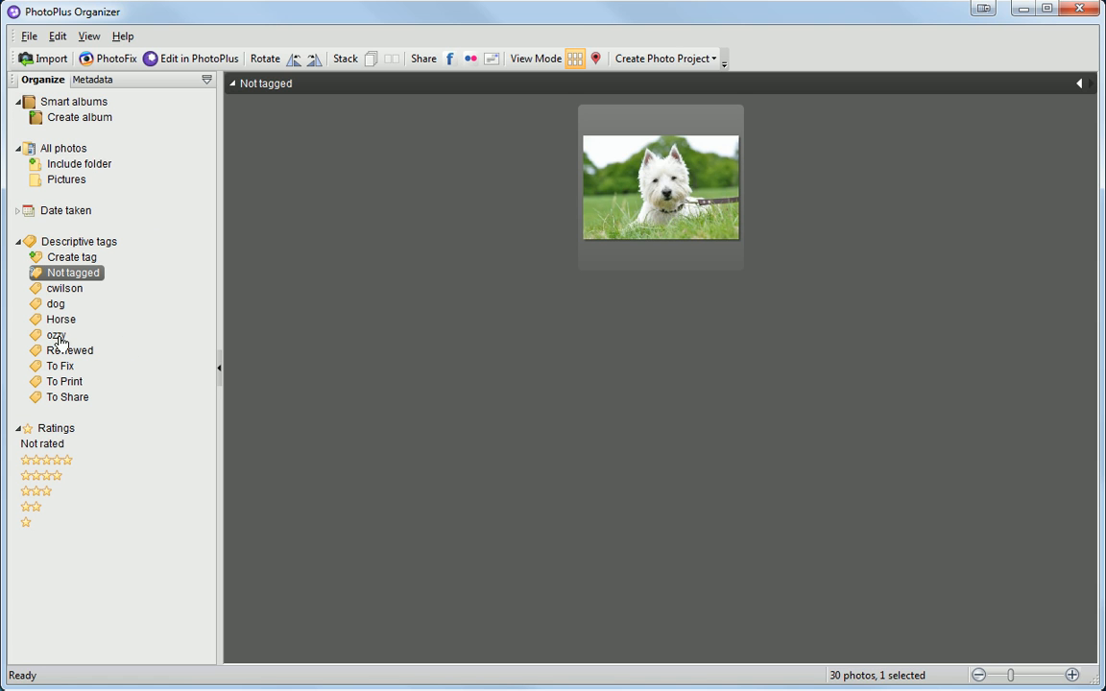
mouse_move(649, 227)
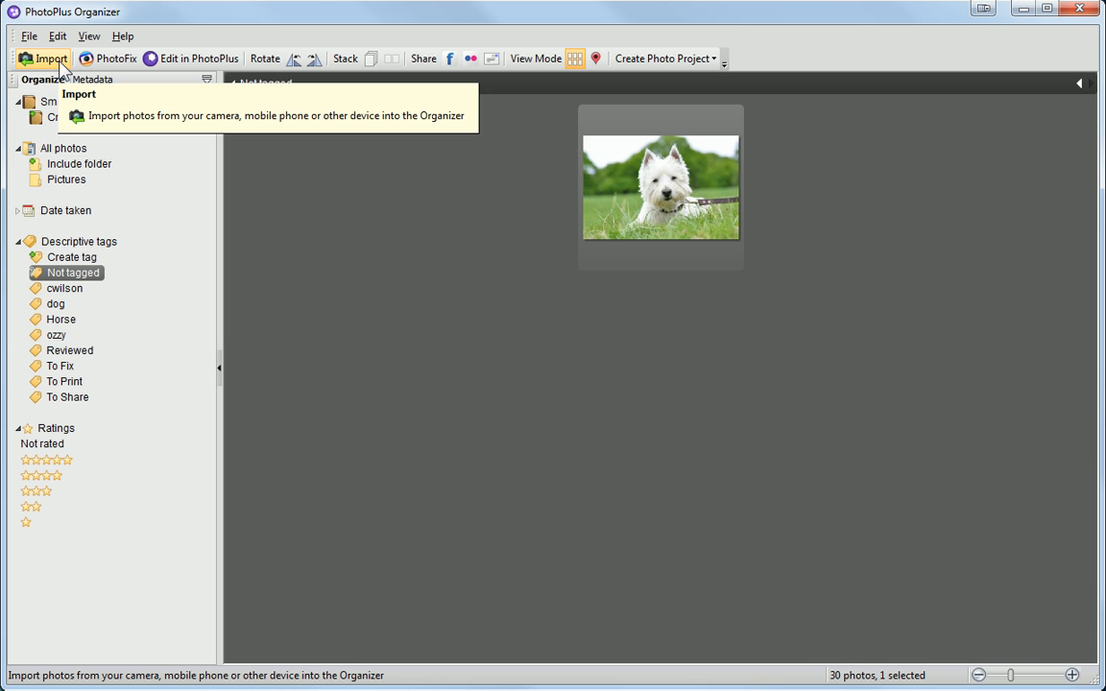
Import the memory-card photos with Don't Create Subfolders and Keep Device Name, reaching 81 photos.
click(42, 57)
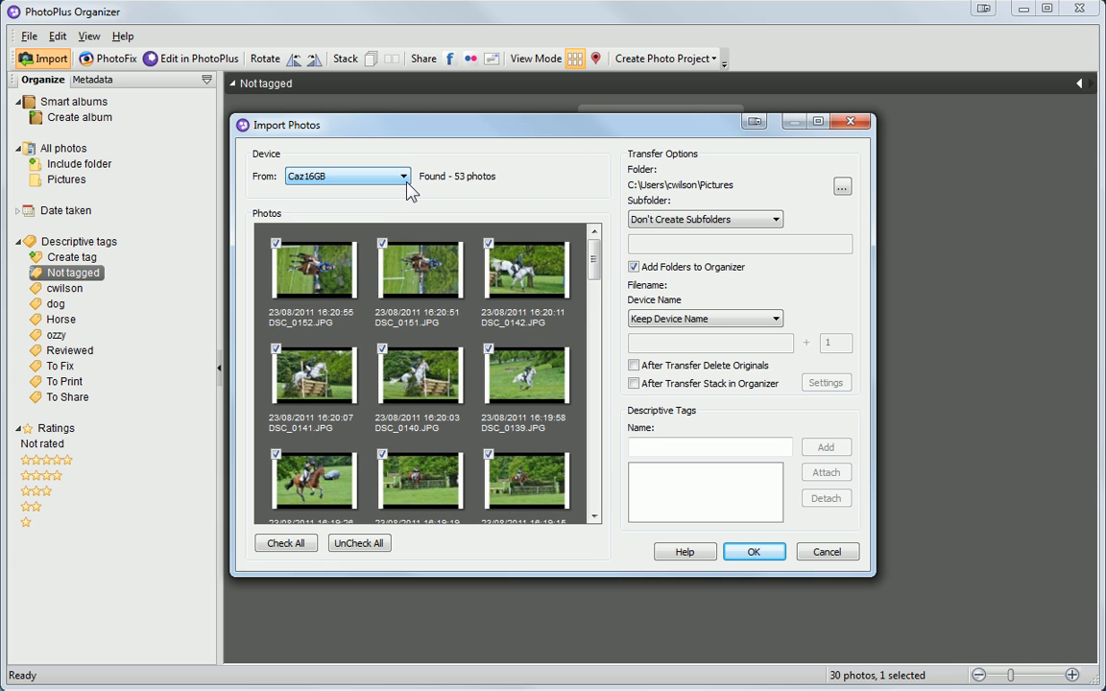
scroll(down, 3)
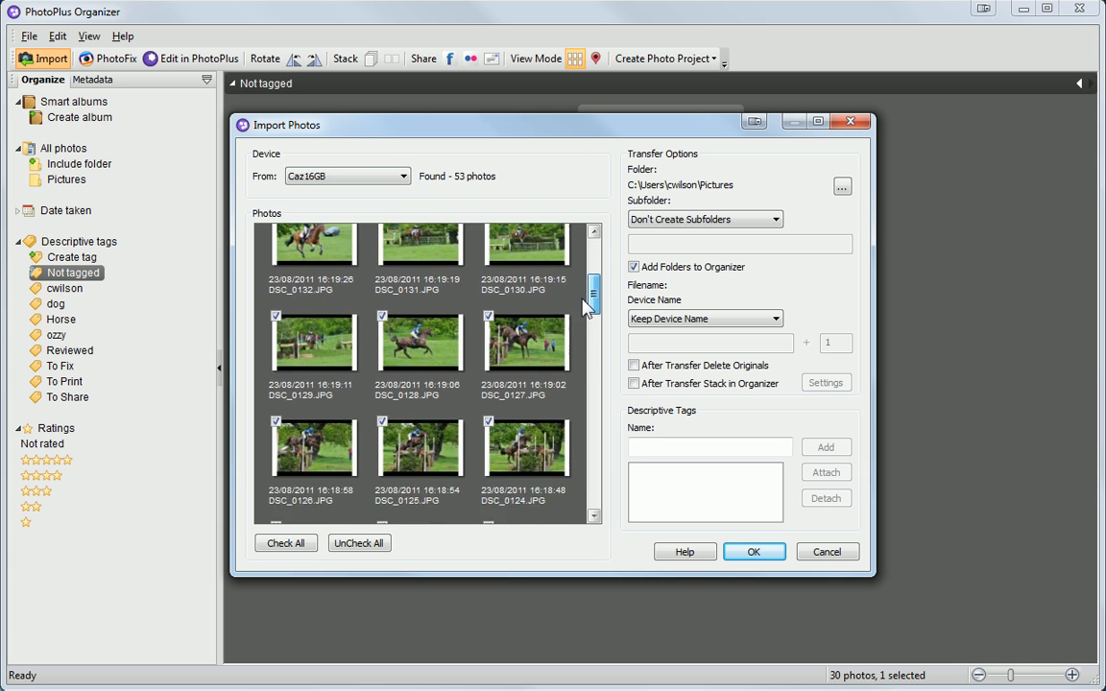
scroll(down, 3)
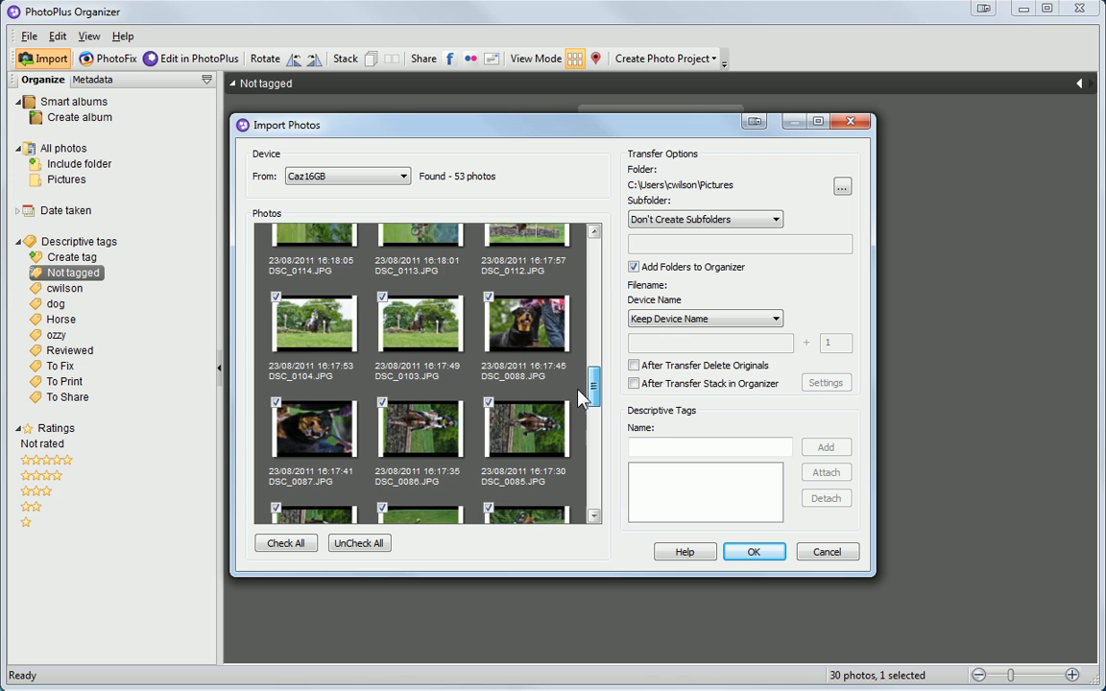
scroll(down, 3)
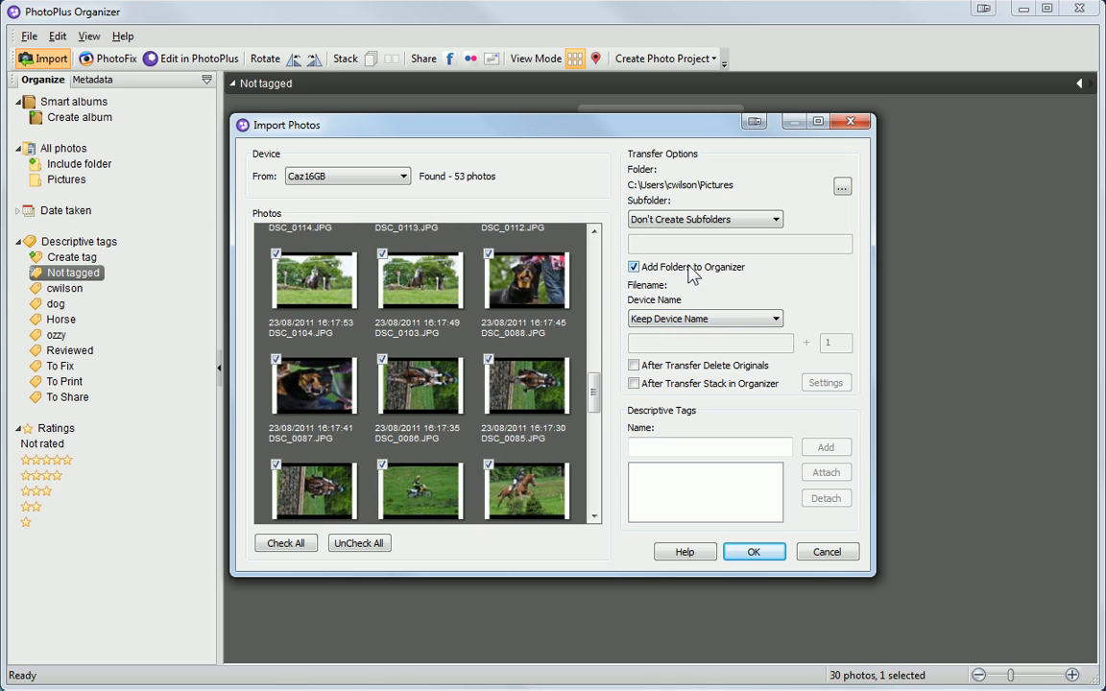
click(774, 218)
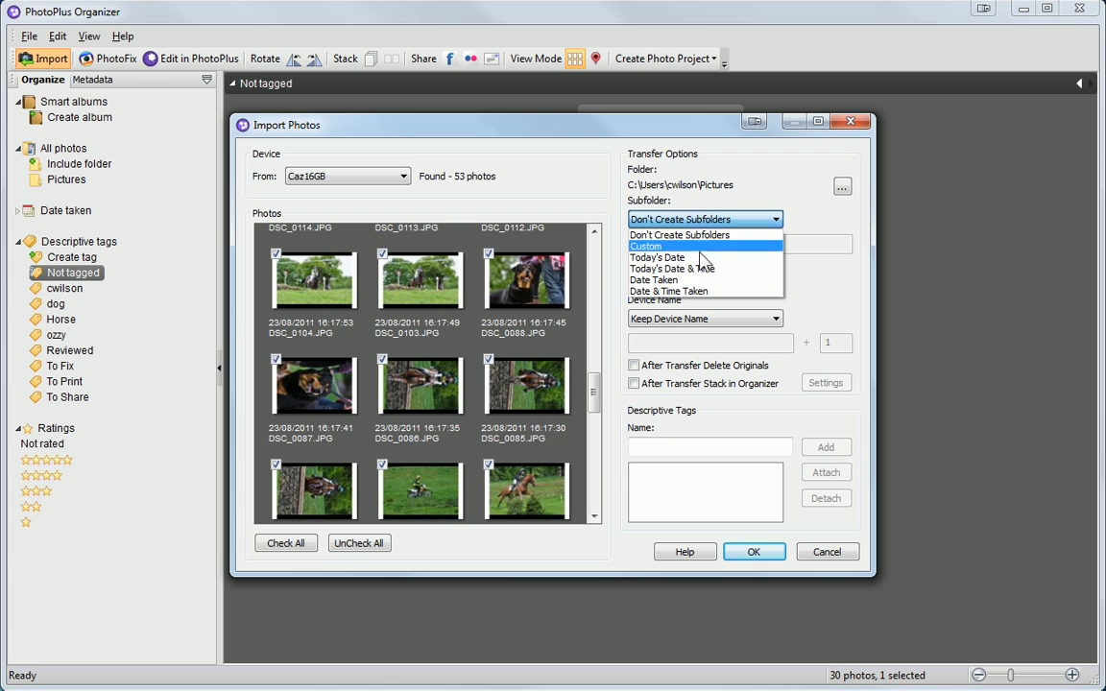
click(679, 234)
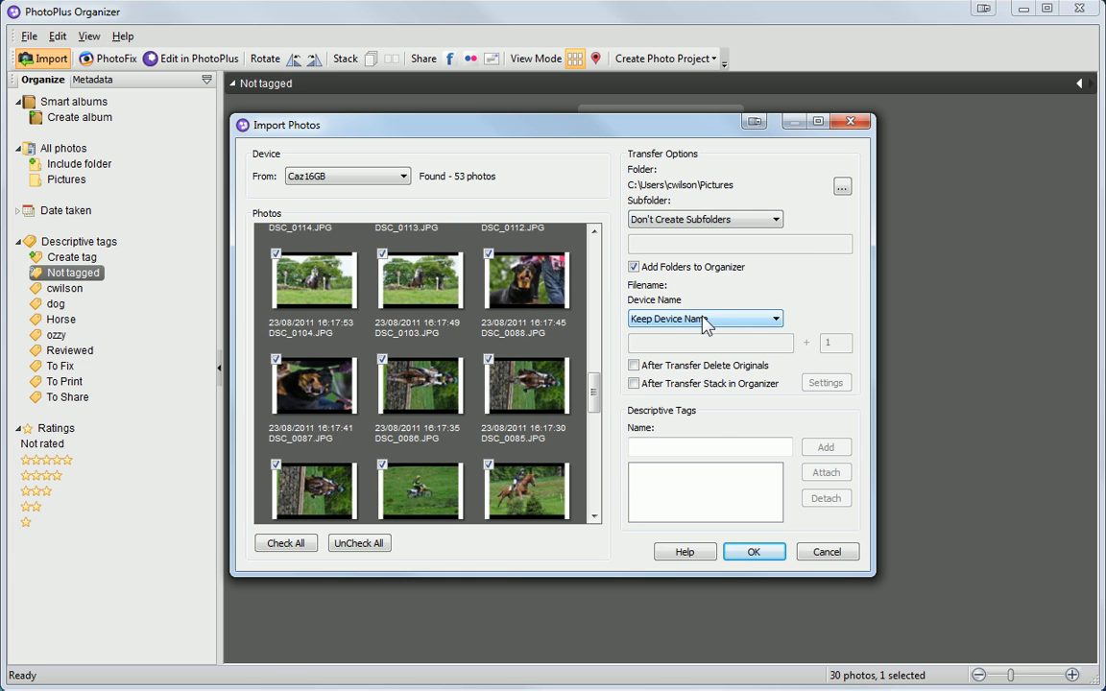
click(775, 318)
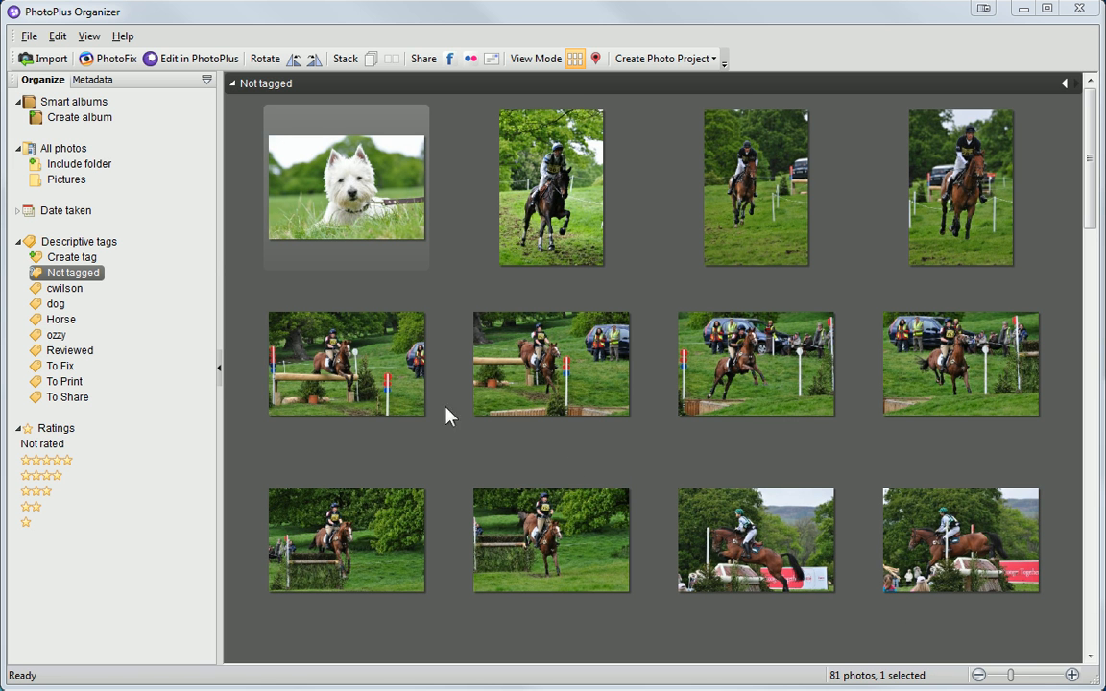
mouse_move(108, 173)
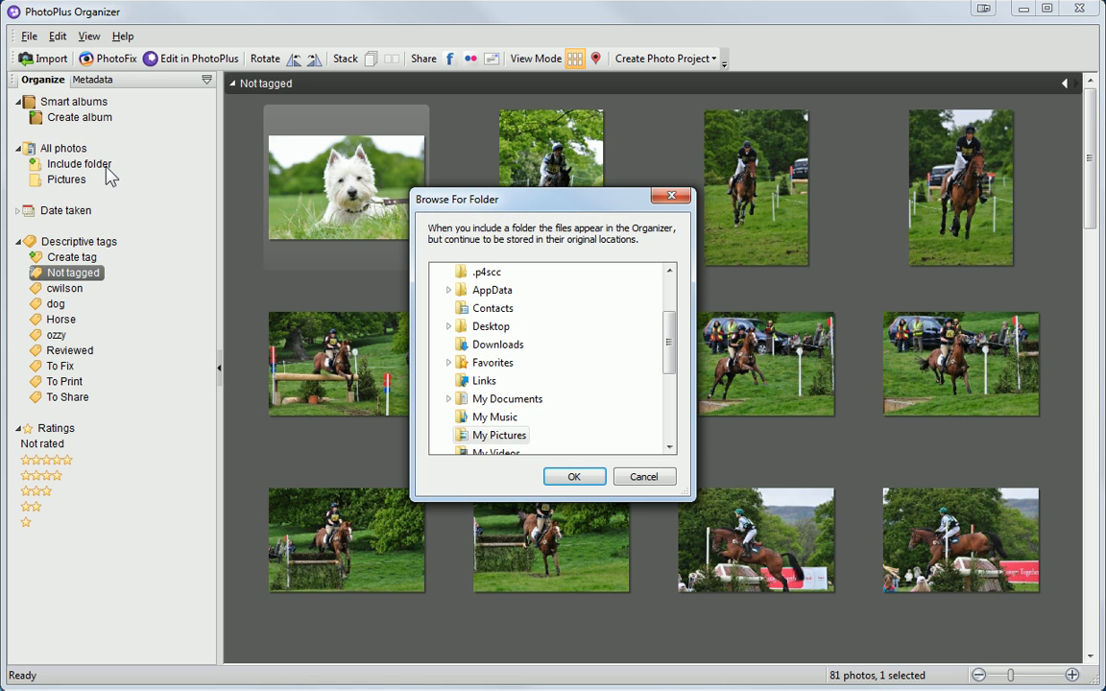
Confirm the chosen folder in Browse For Folder to include it in the library in place.
scroll(down, 3)
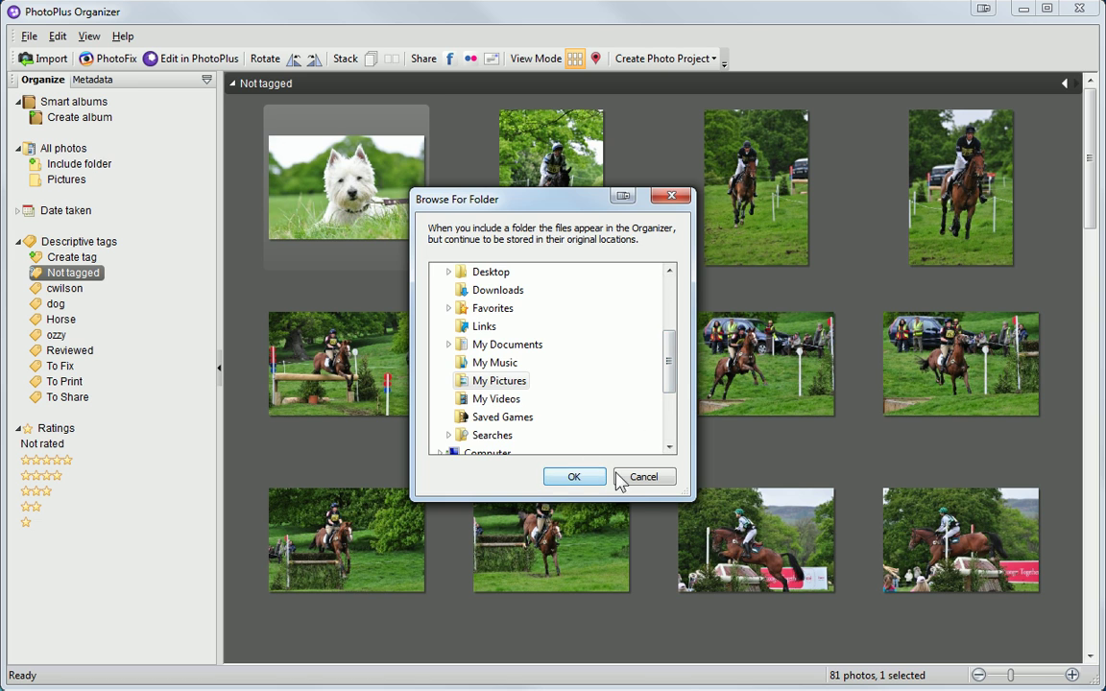
click(645, 476)
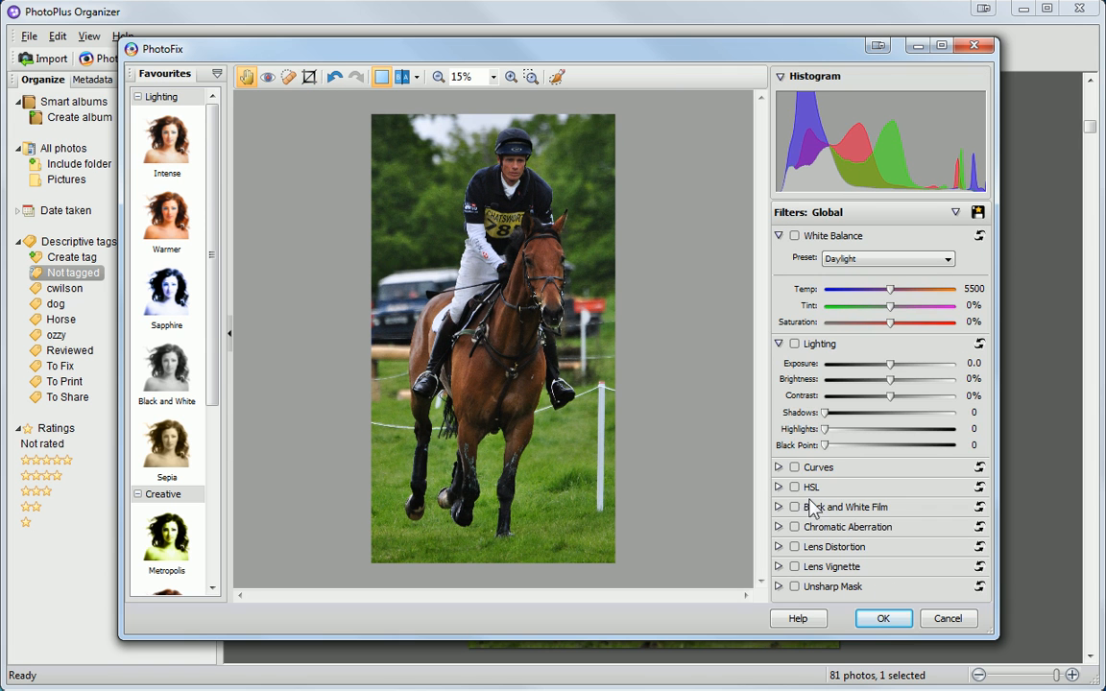
Lift the PhotoFix tone curve to brighten the rider photo, apply it, and view it in single view.
click(779, 467)
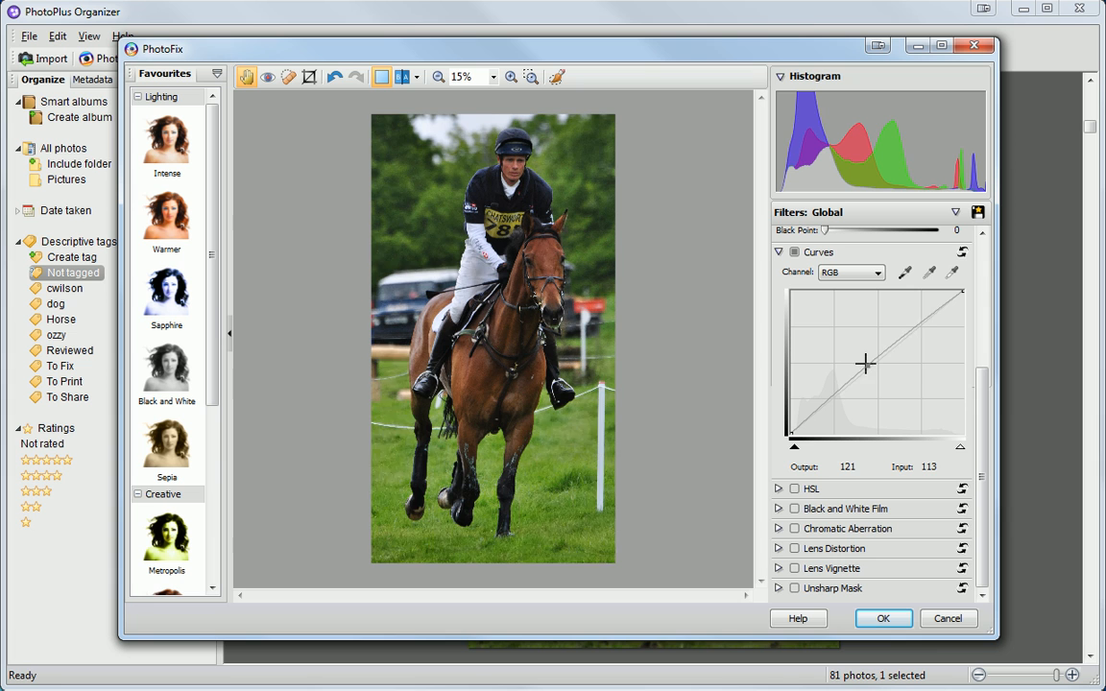
drag(864, 365, 860, 359)
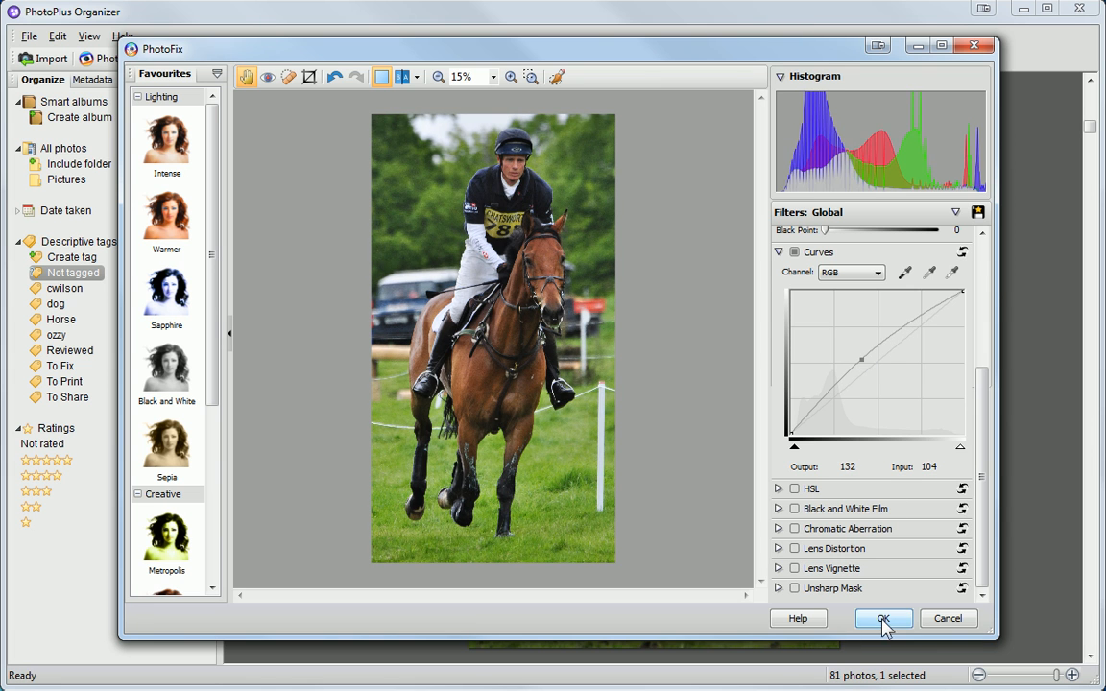
click(882, 618)
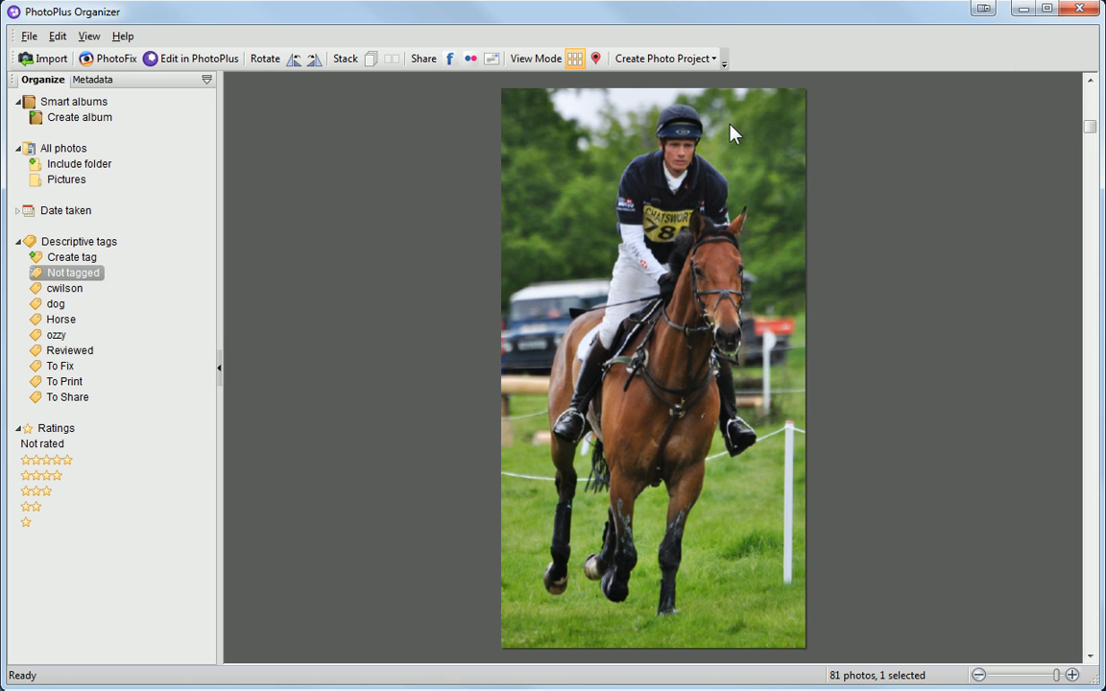
right_click(733, 133)
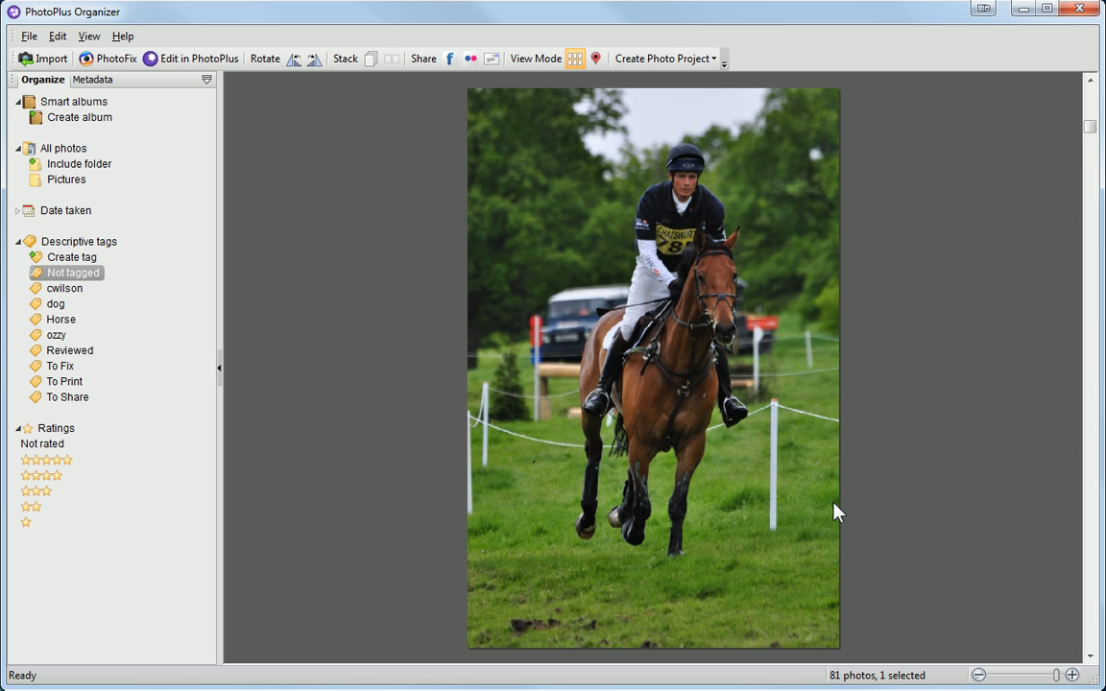
mouse_move(411, 303)
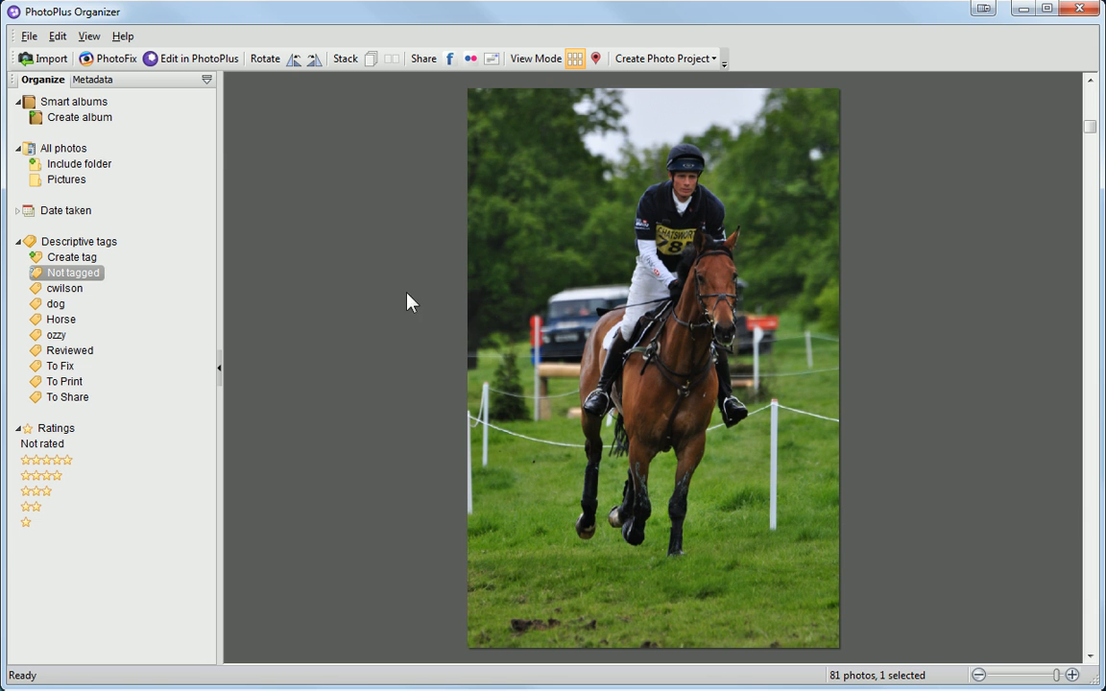
mouse_move(192, 58)
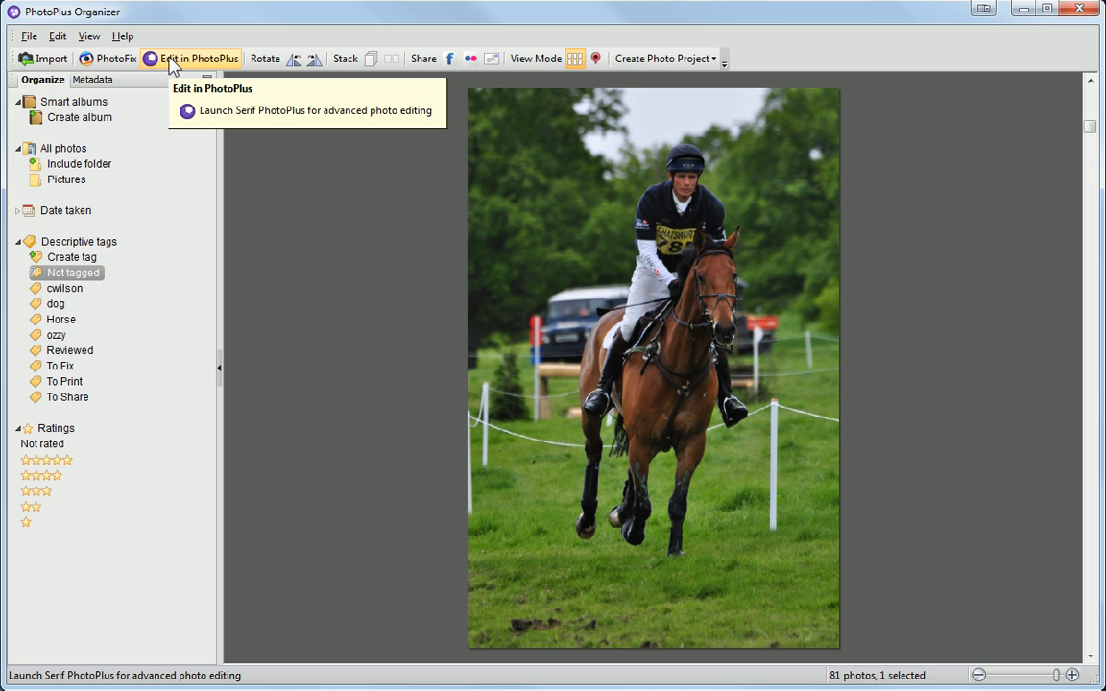
mouse_move(215, 75)
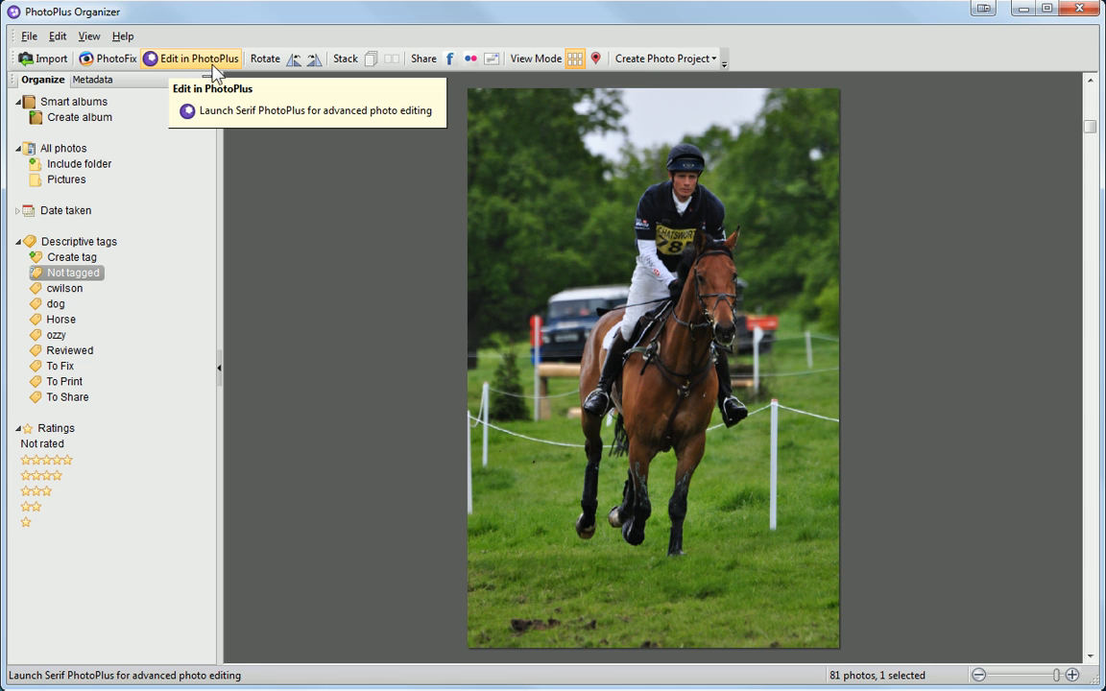
mouse_move(449, 57)
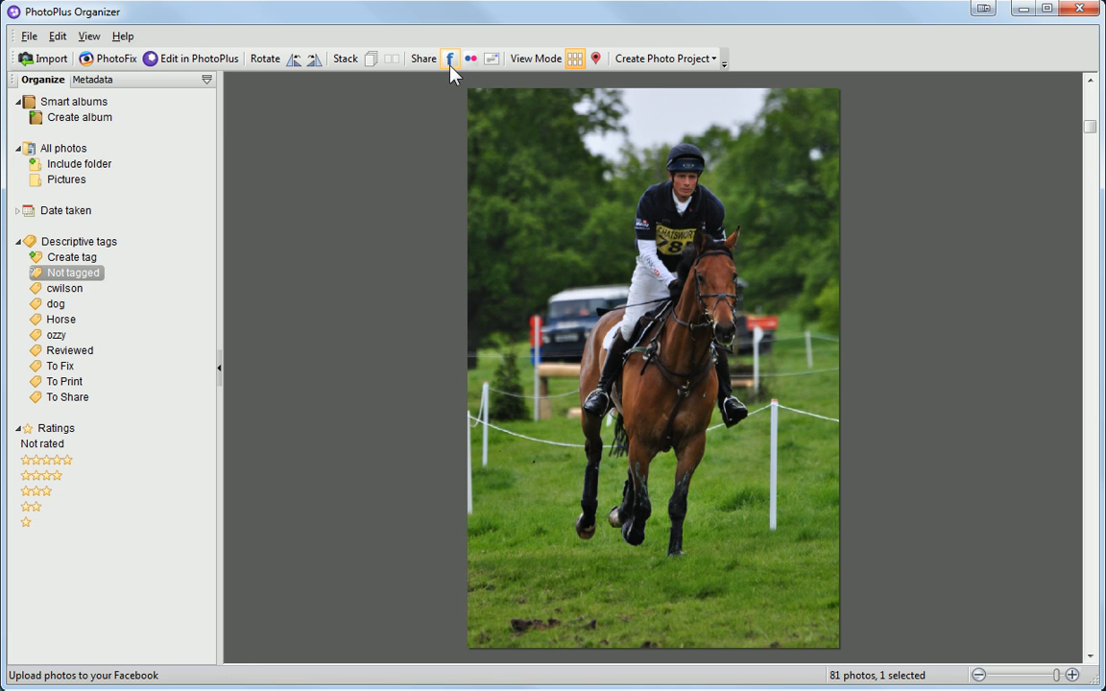
mouse_move(470, 57)
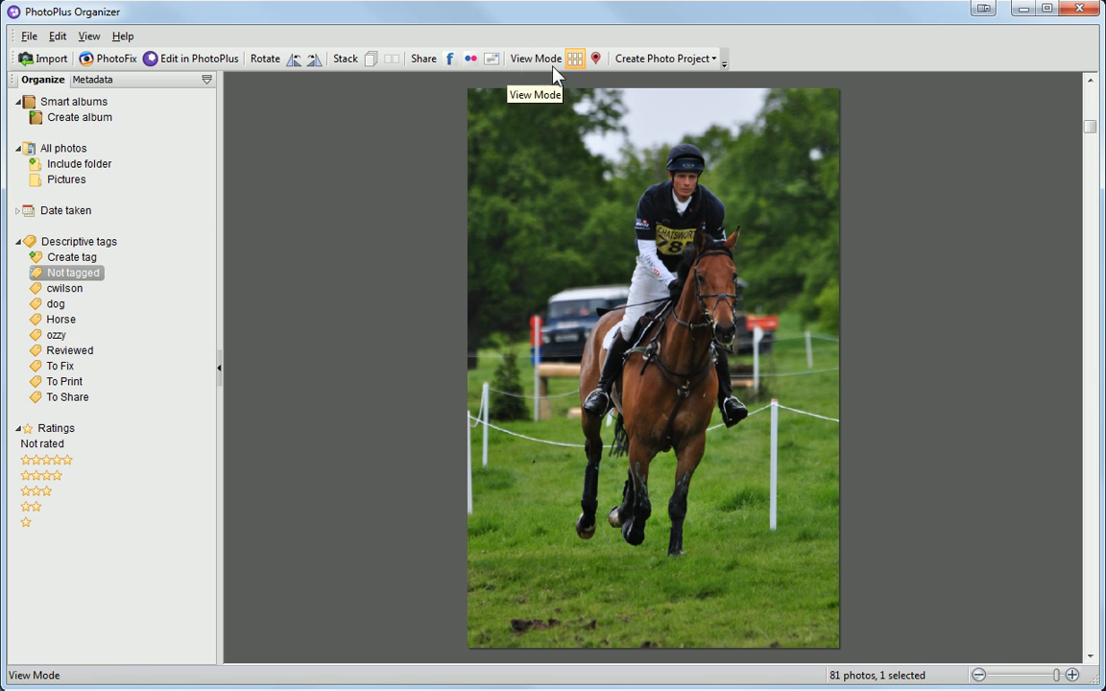
mouse_move(670, 81)
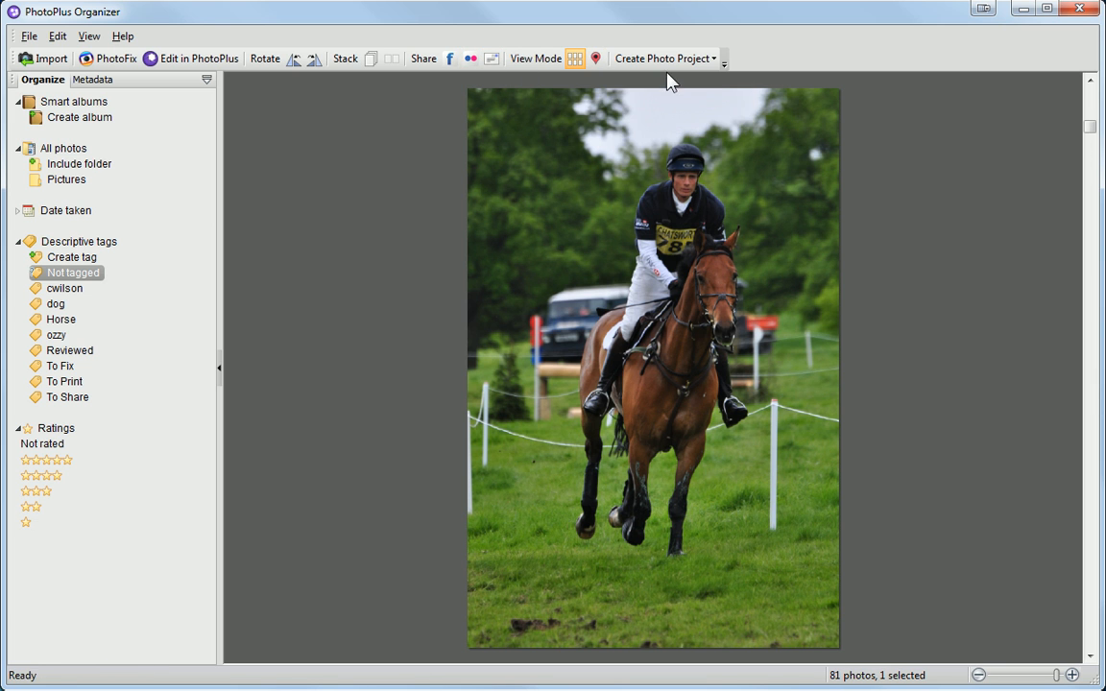